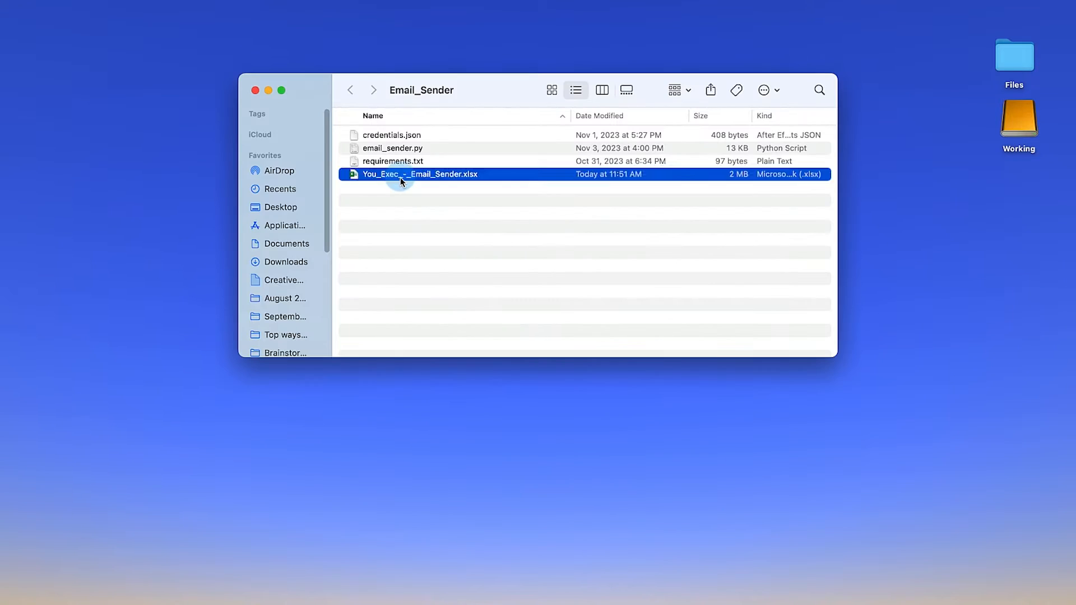
- Open You_Exec_-_Email_Sender.xlsx and browse its Email list, Fields and Email 1–5 sheets
double_click(419, 174)
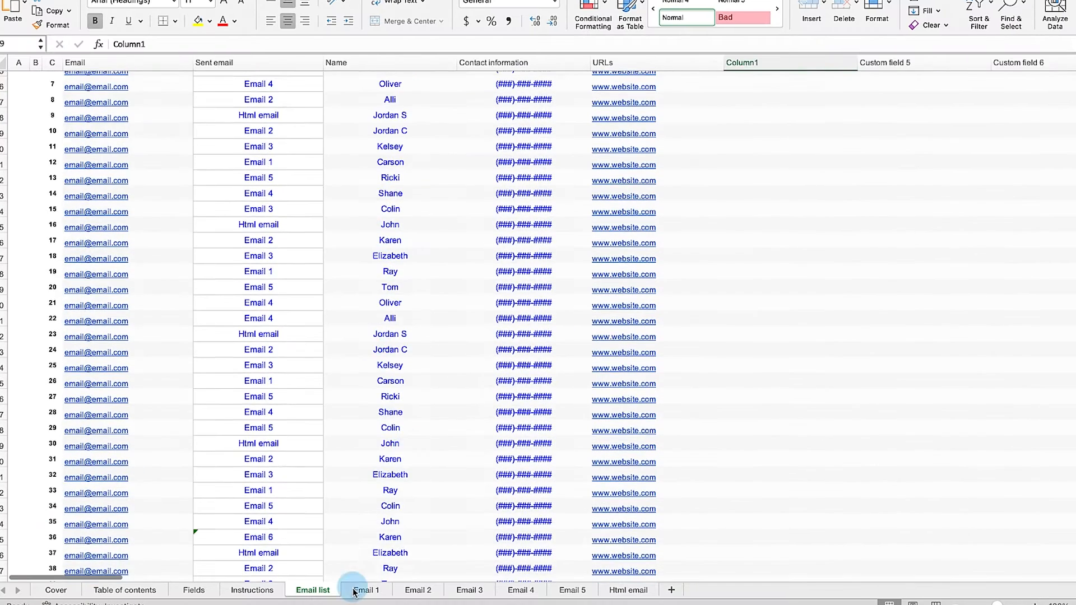
left_click(194, 590)
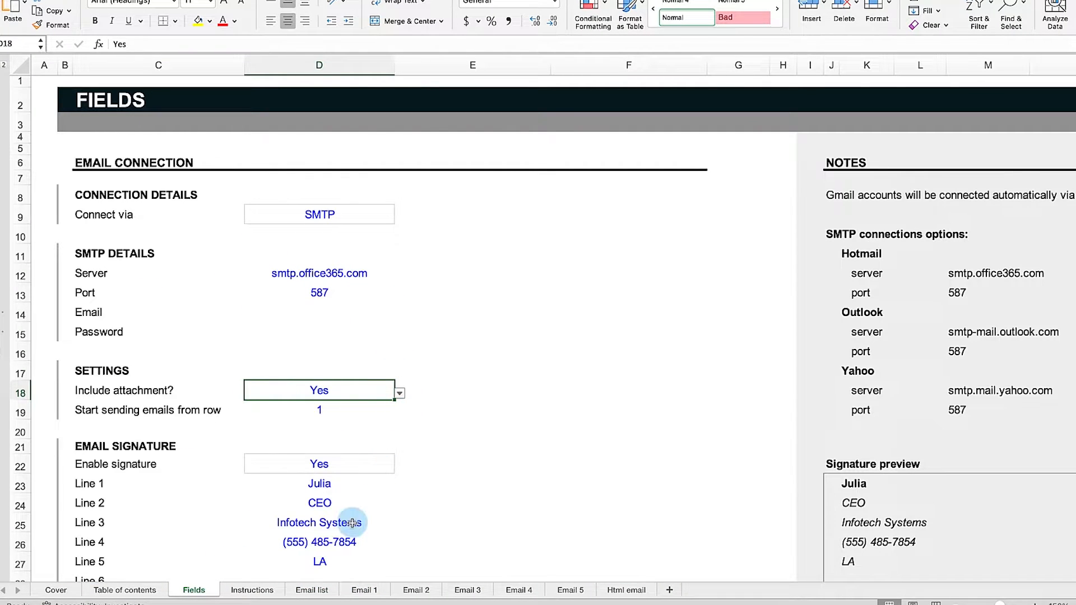
left_click(364, 590)
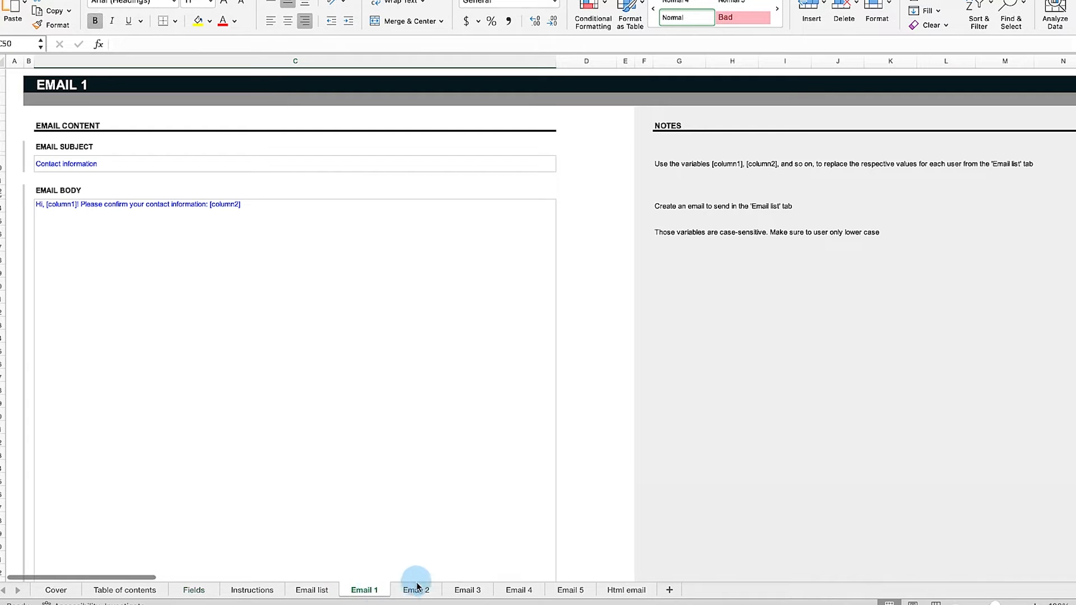
left_click(467, 590)
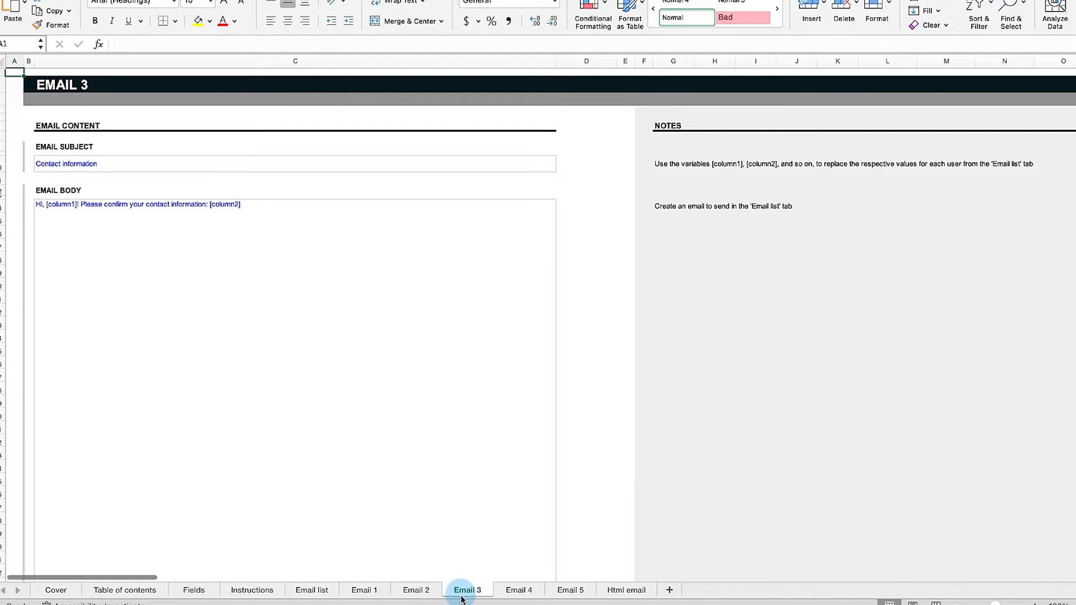
left_click(570, 590)
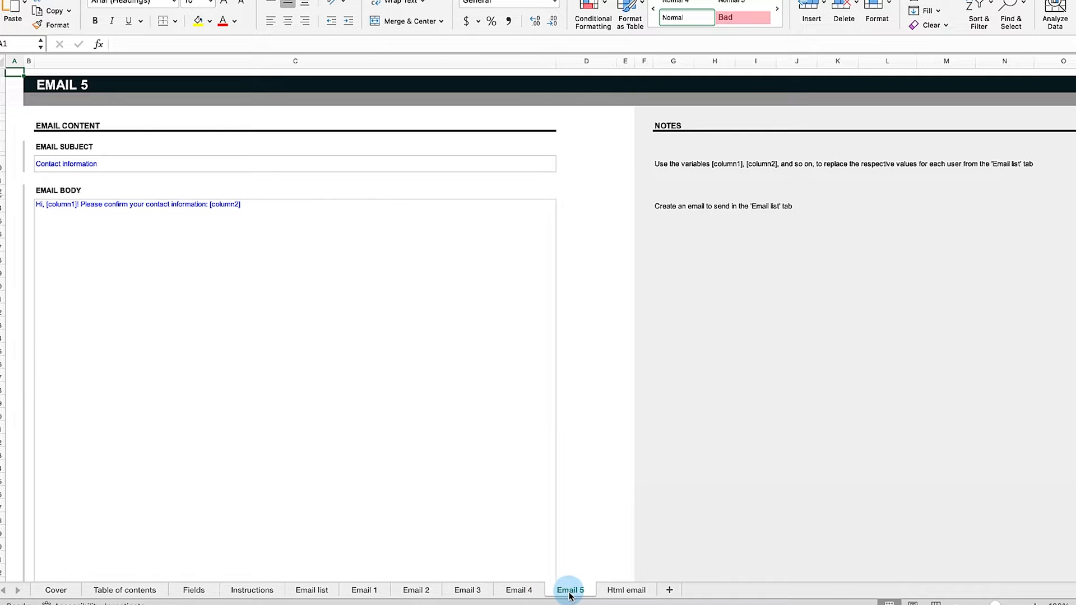
left_click(193, 589)
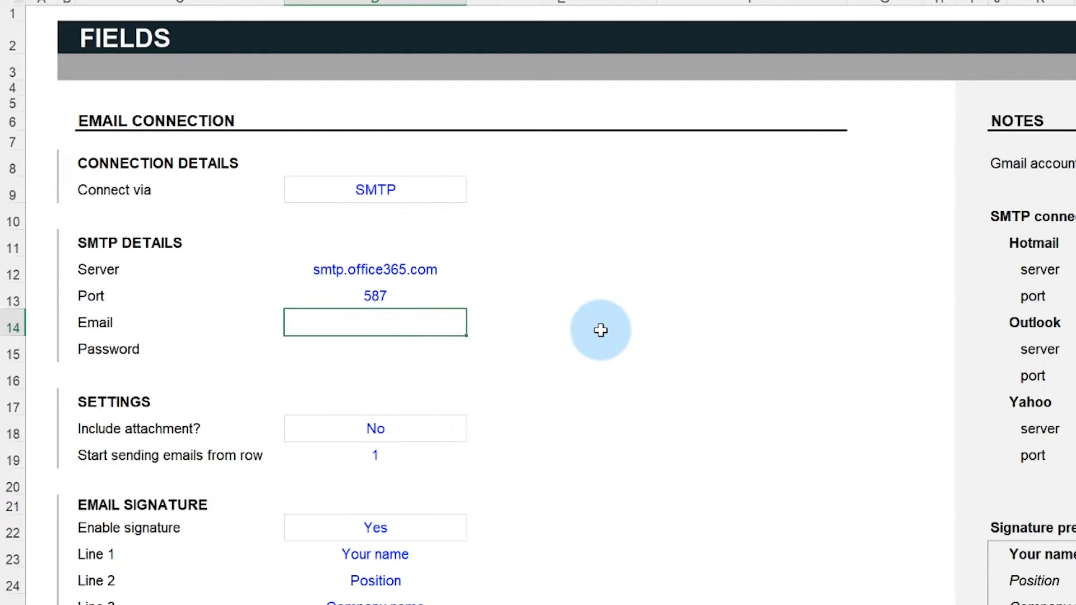
type("your_passwo")
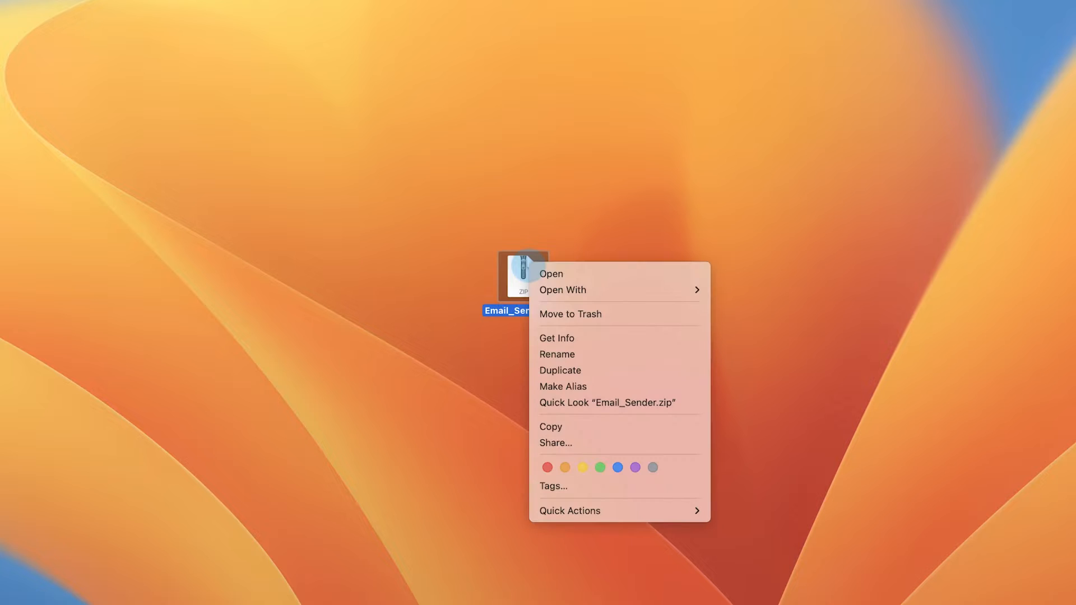
- Extract Email_Sender.zip, open the Email_Sender folder and select the .xlsx workbook
left_click(550, 273)
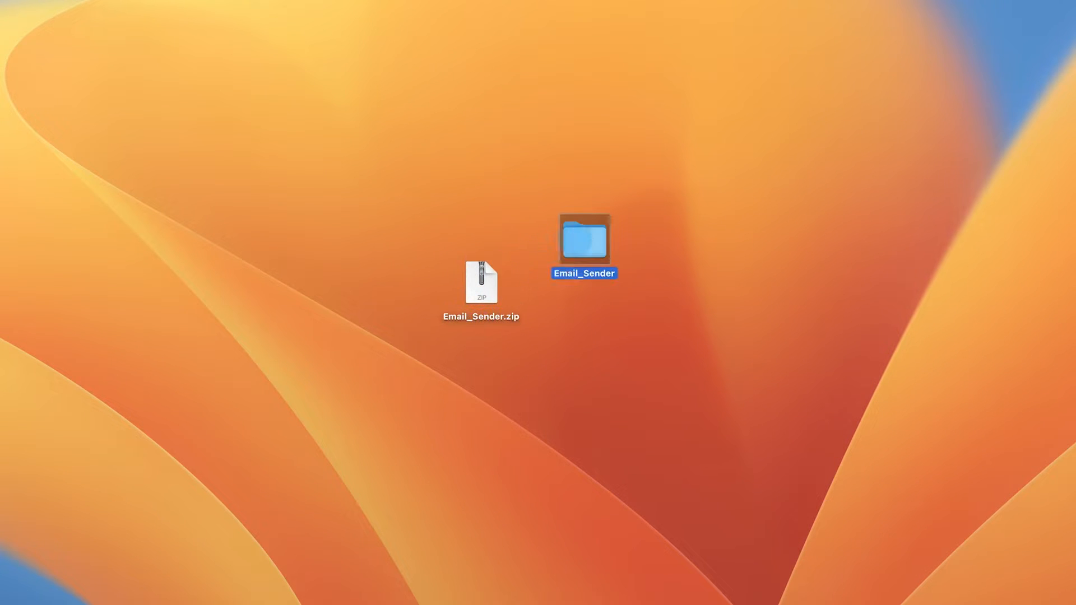
double_click(583, 240)
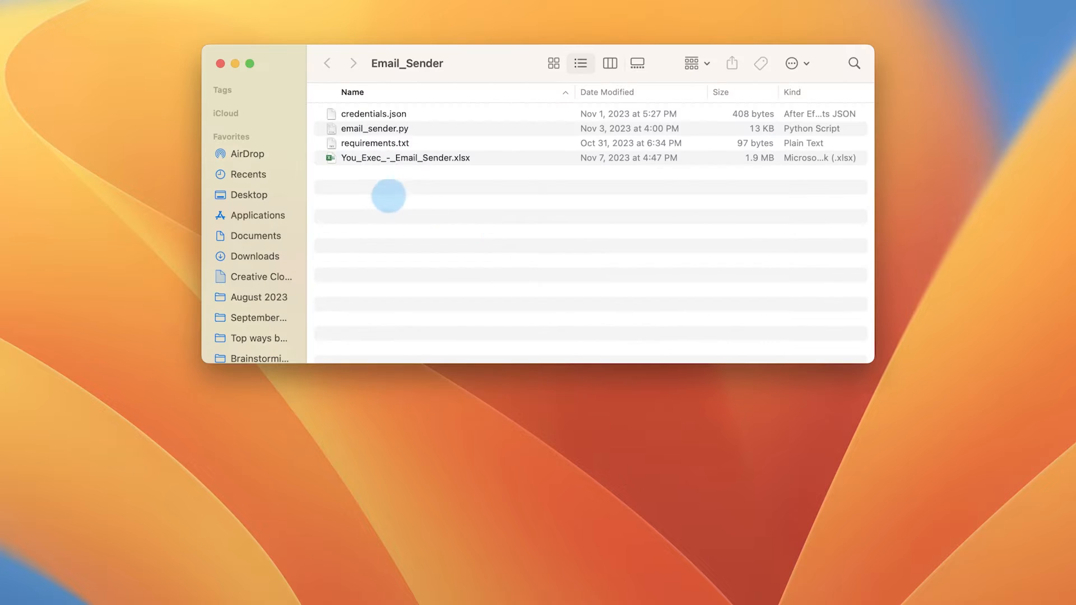
left_click(375, 143)
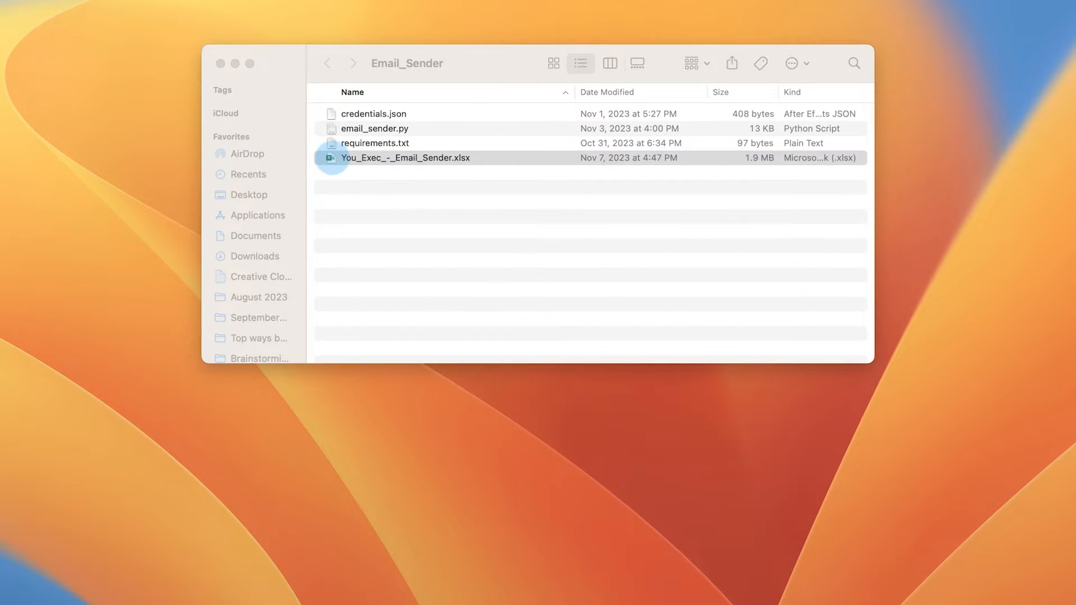
- Open the extracted workbook, jump to the Email list sheet and review its [column] labels
double_click(405, 157)
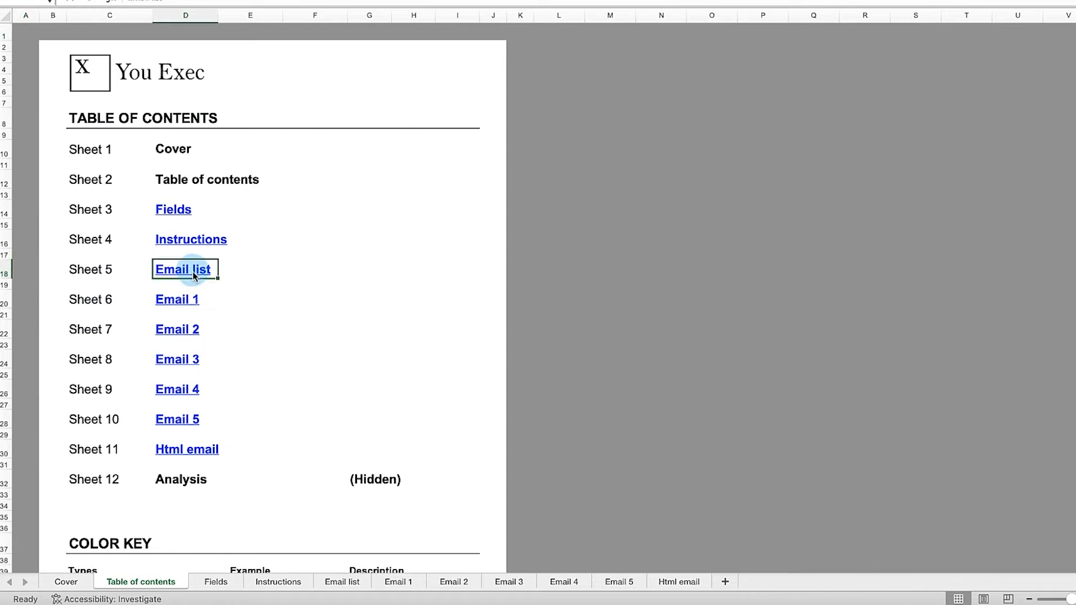
left_click(183, 269)
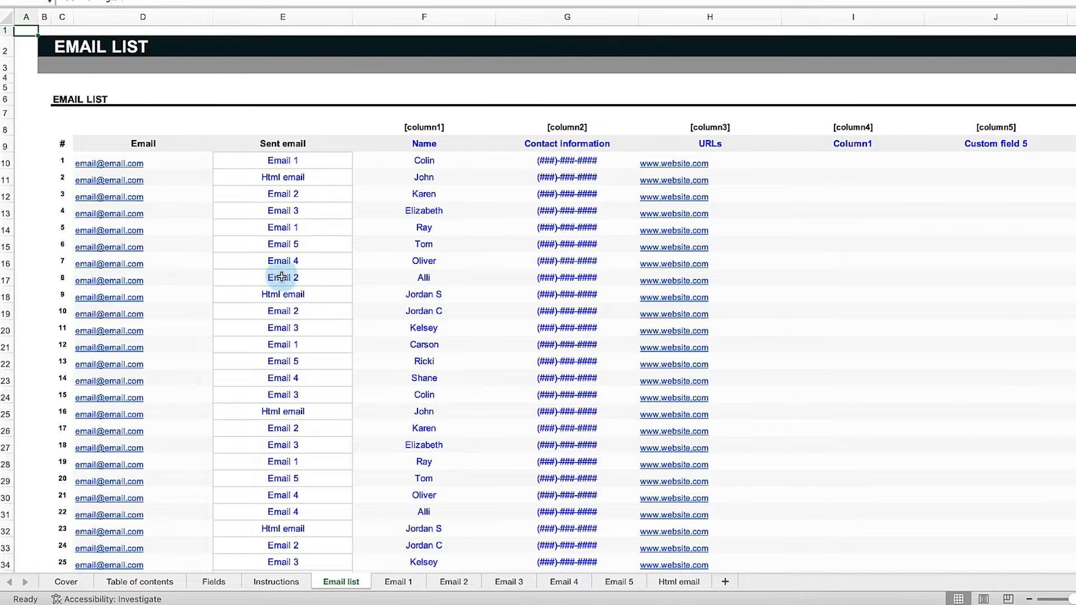
left_click(1002, 128)
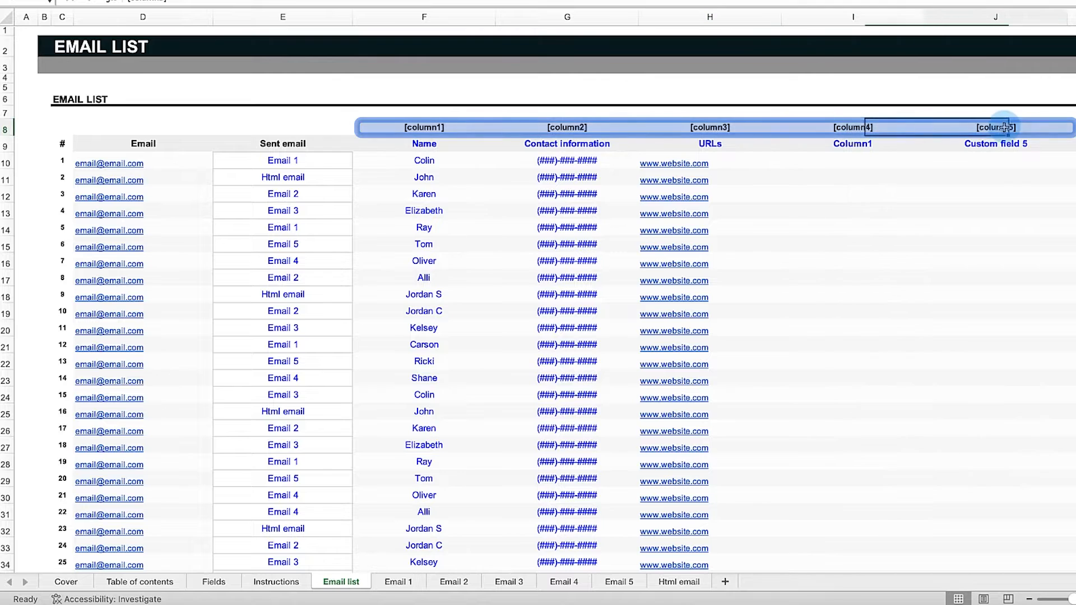
left_click(214, 581)
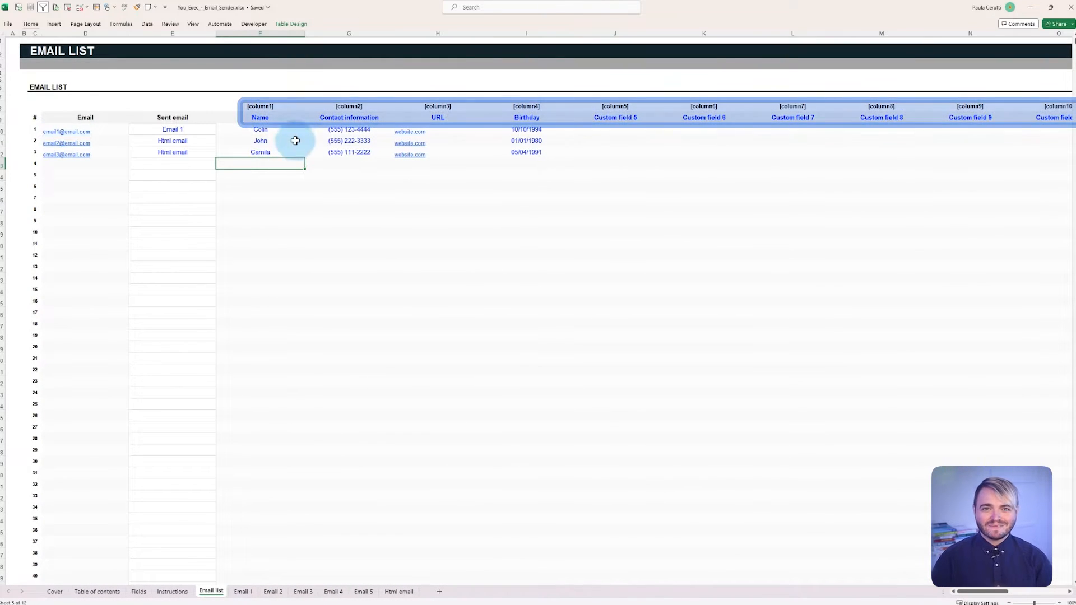
- Write the Email 1 body: '[column1]! Please confirm your contact information: [column2].'
left_click(242, 591)
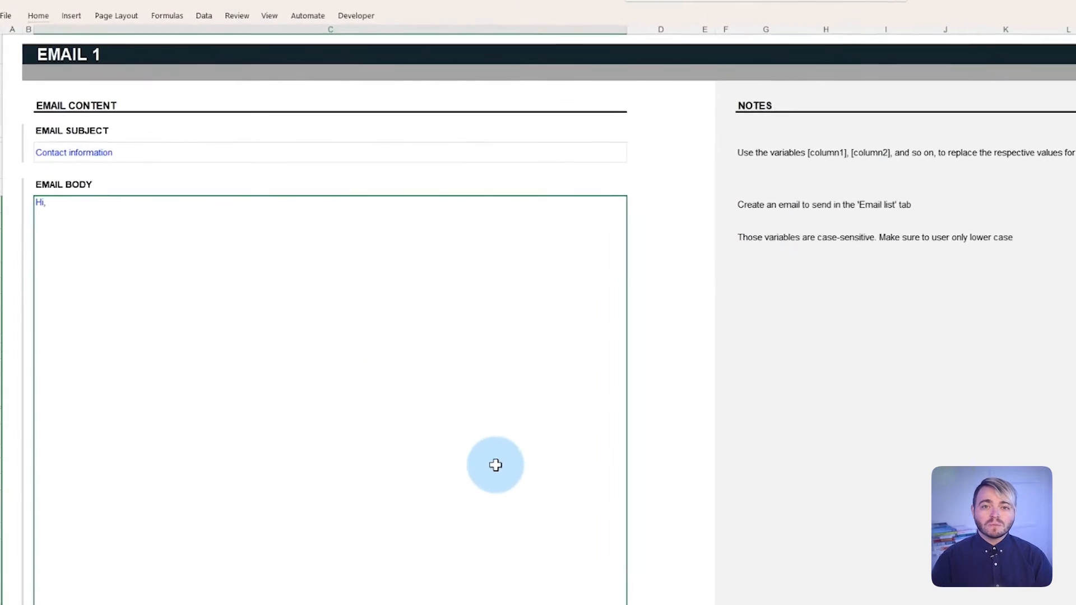
type("[column1]! Ple")
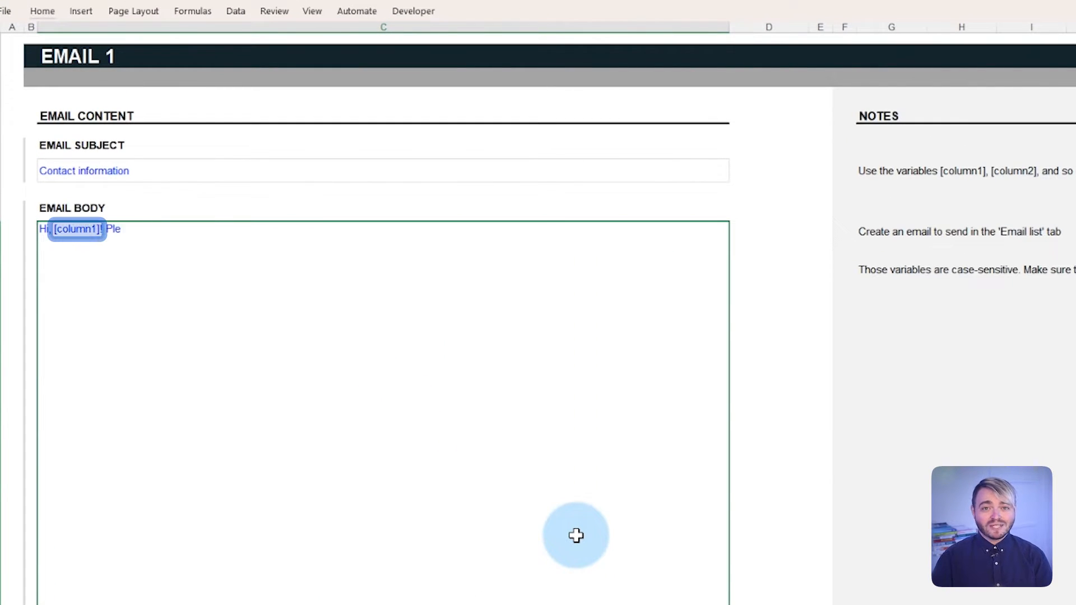
type("Please confirm your contact information:")
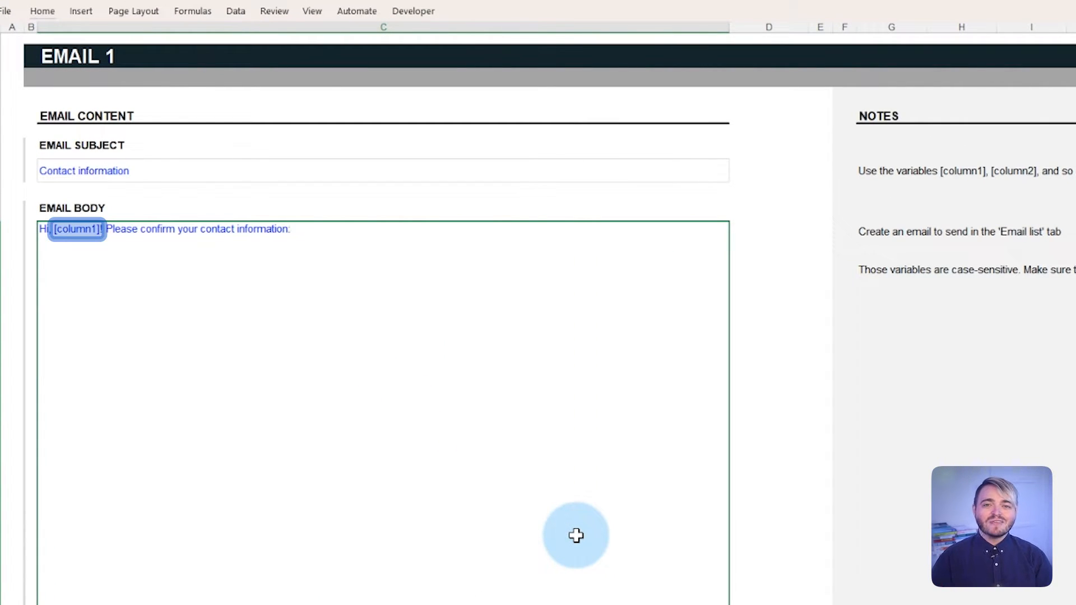
type("[column2].")
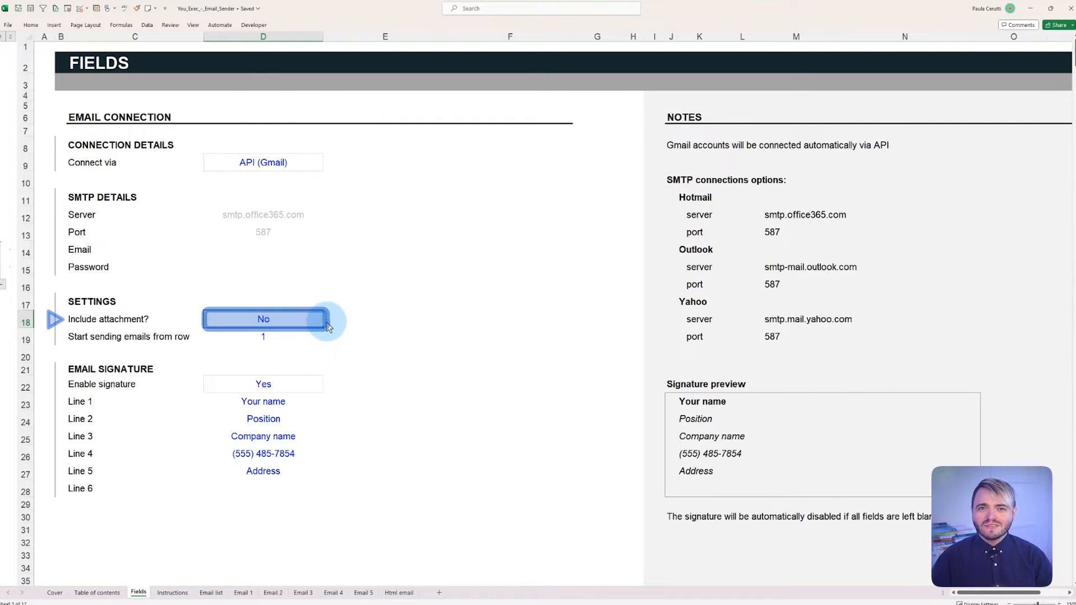
- Check the Include attachment and Enable signature settings, then bring up the Connect via choices
left_click(263, 336)
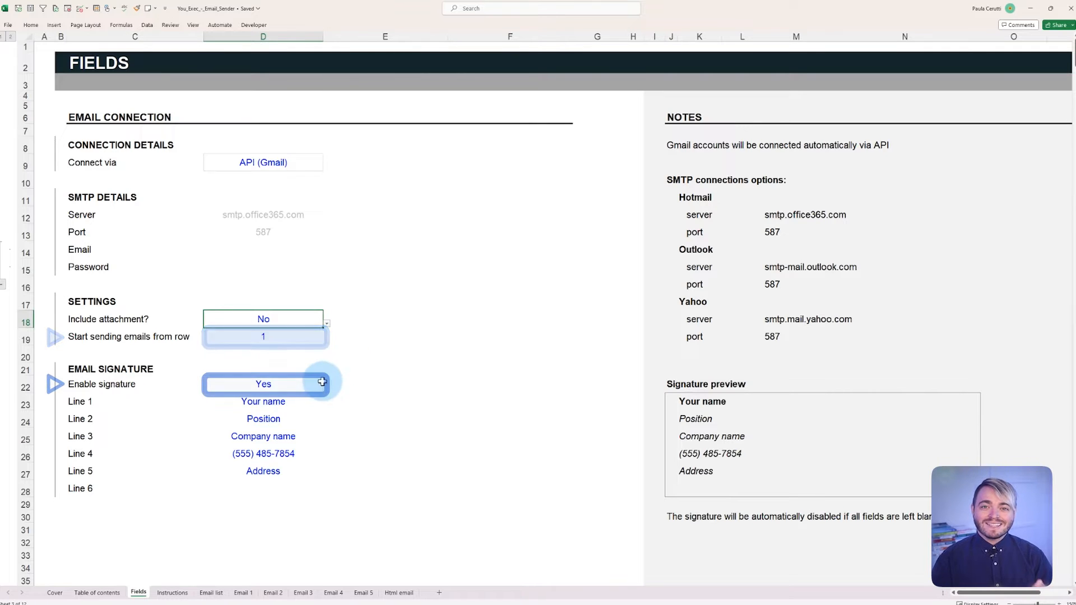
left_click(263, 383)
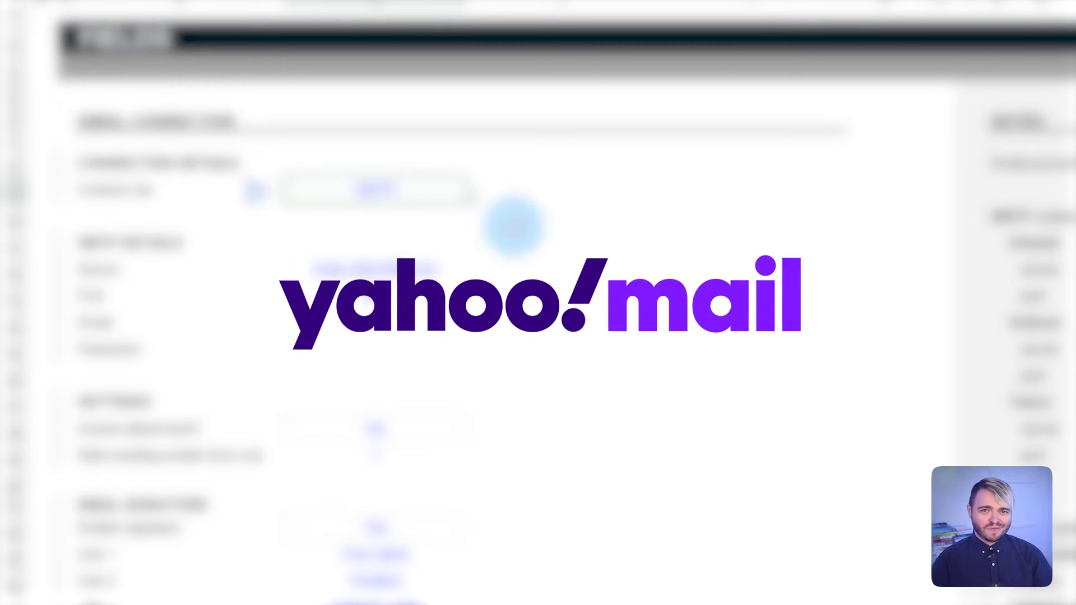
left_click(471, 196)
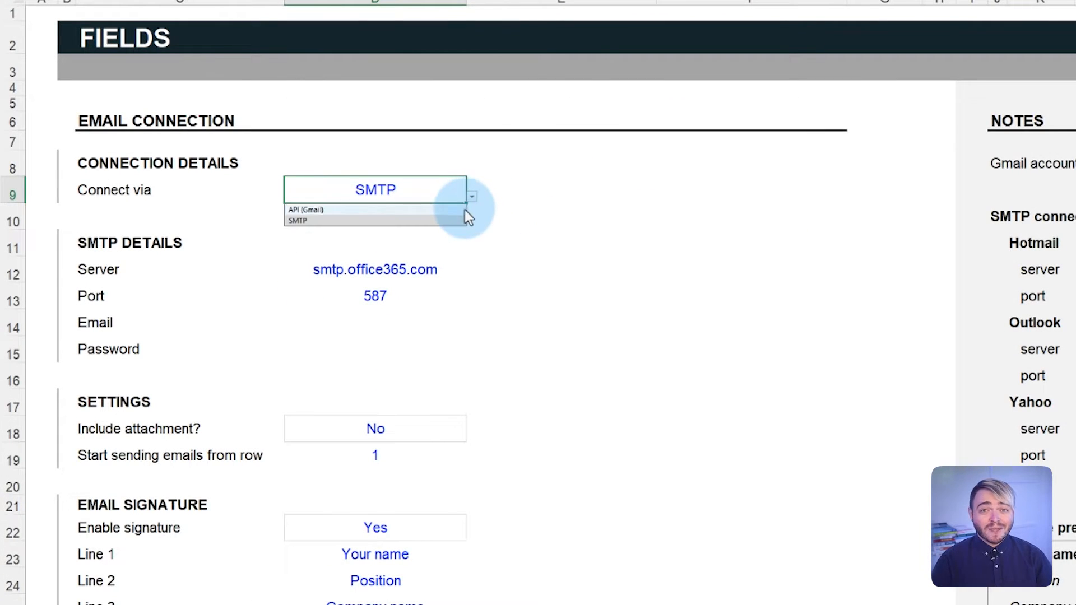
left_click(306, 209)
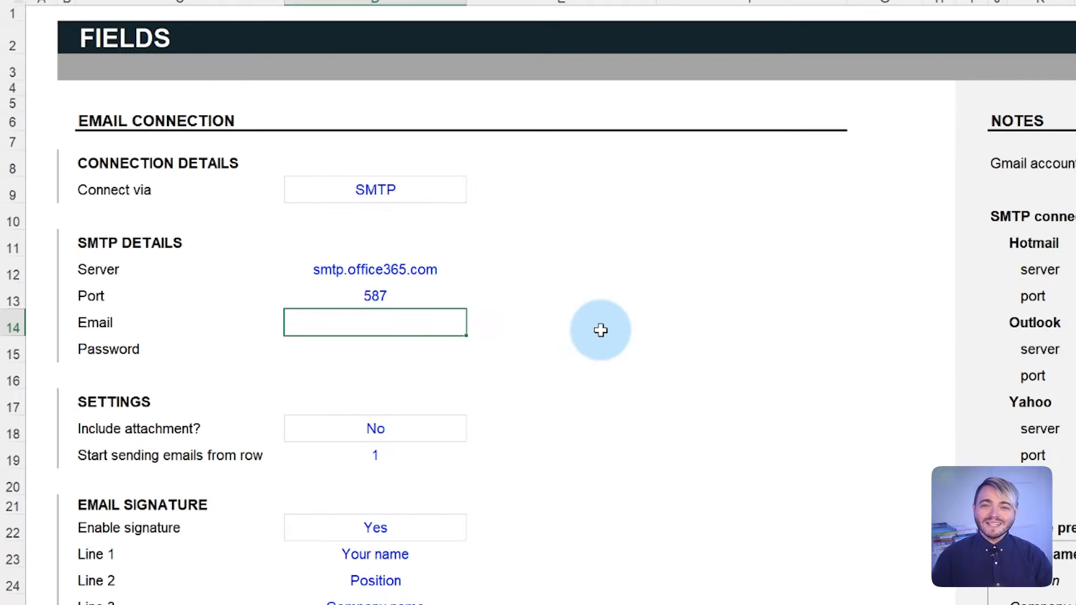
type("your_email@hotmail.com")
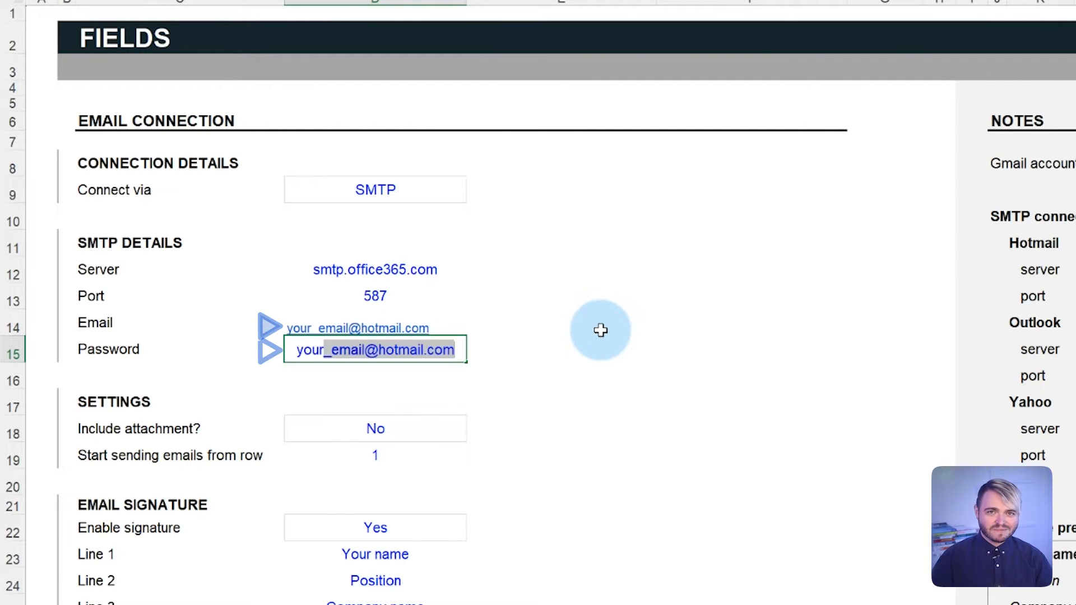
type("your_password")
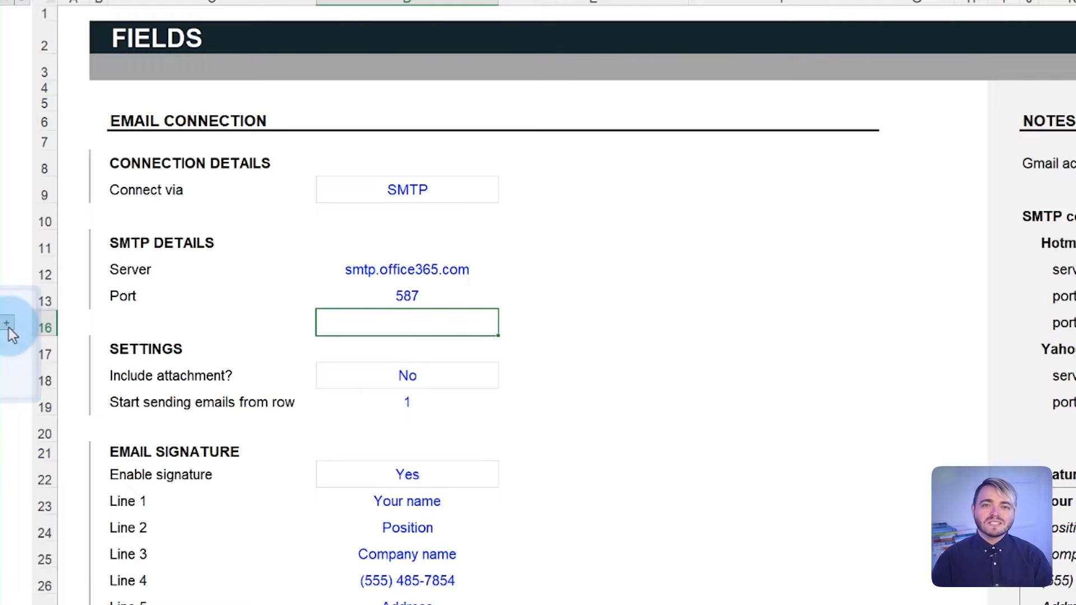
left_click(7, 323)
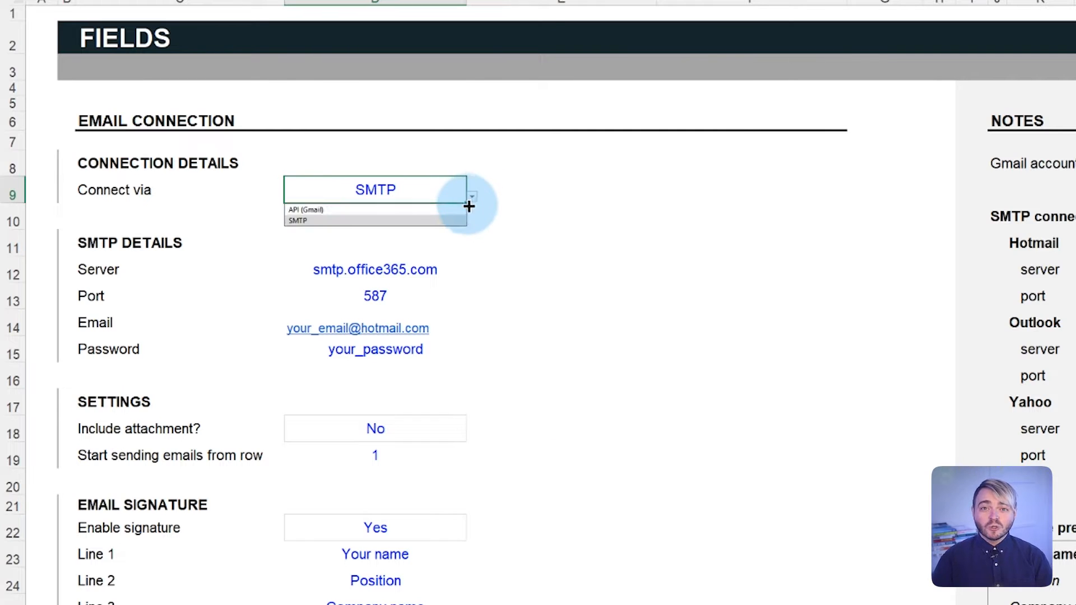
- Set the connection method back to API (Gmail) and scroll down to the attachment setting
left_click(307, 209)
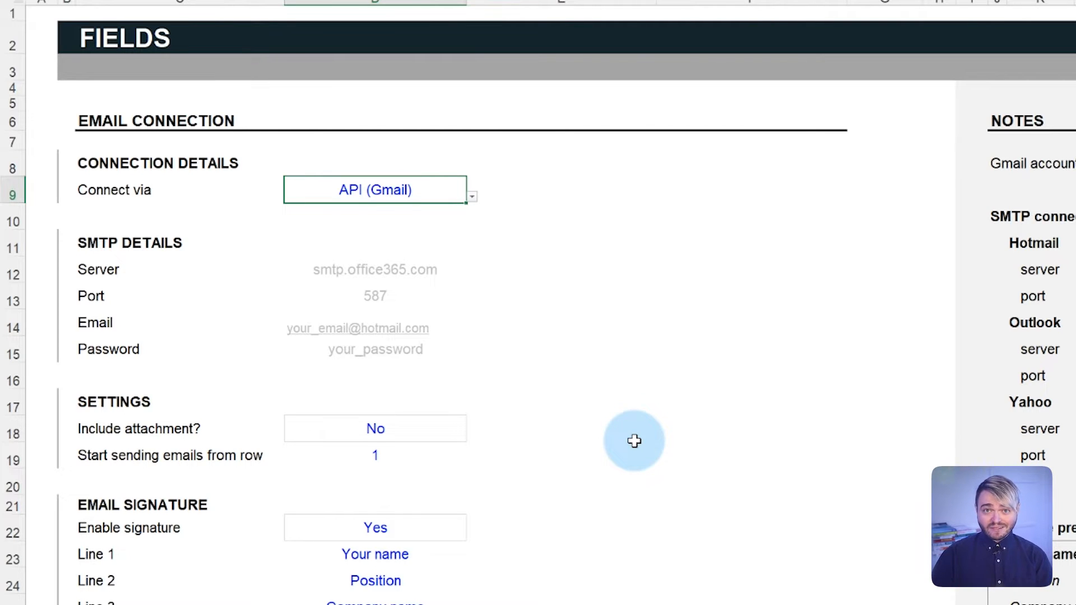
scroll("down", 3)
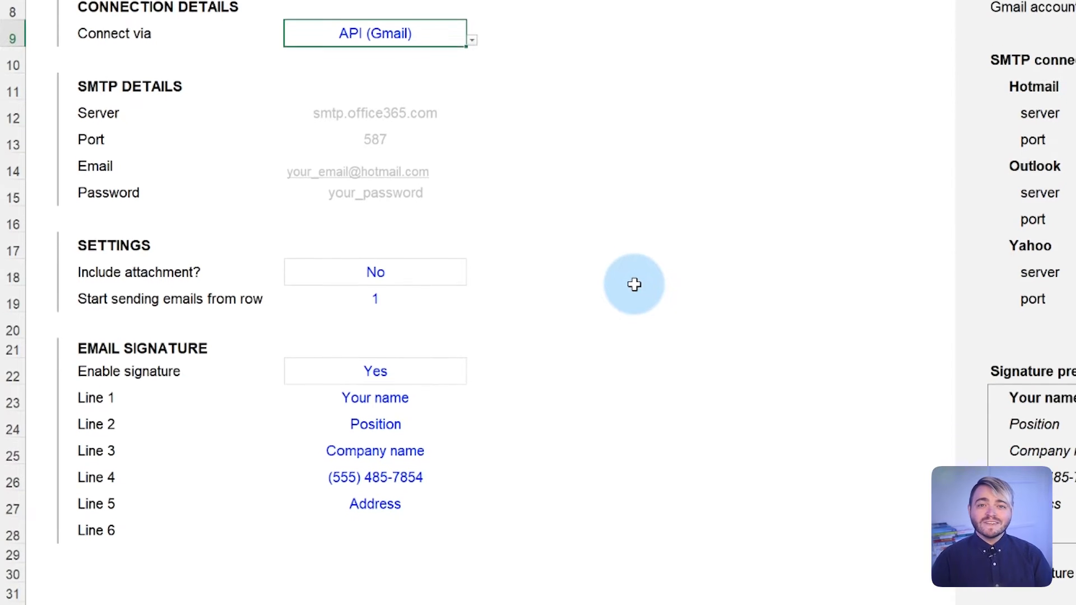
scroll("down", 3)
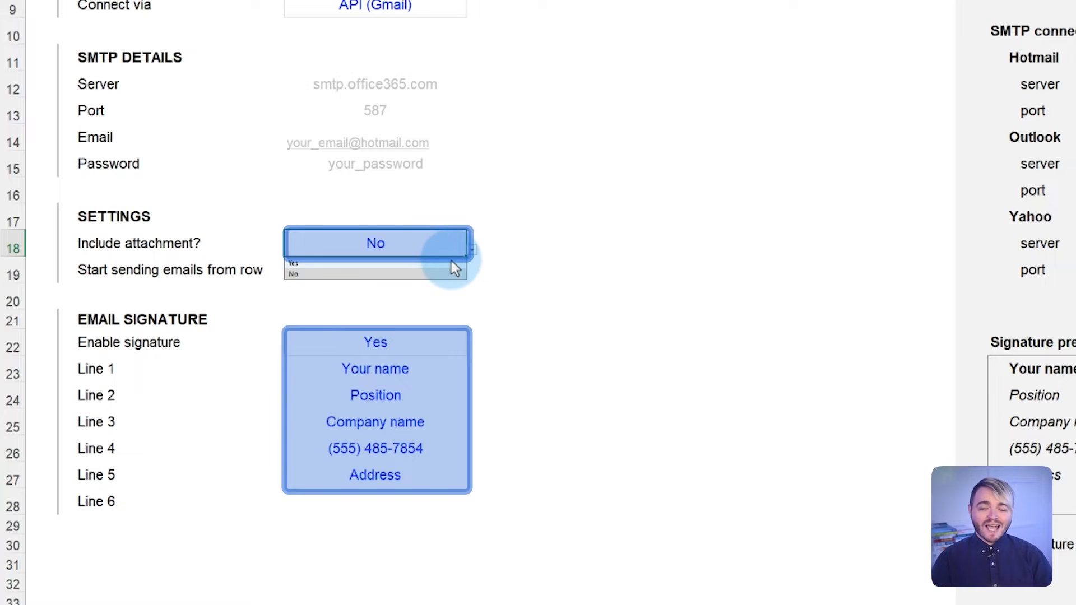
- Set Include attachment to Yes and acknowledge the attachment prompt
left_click(293, 263)
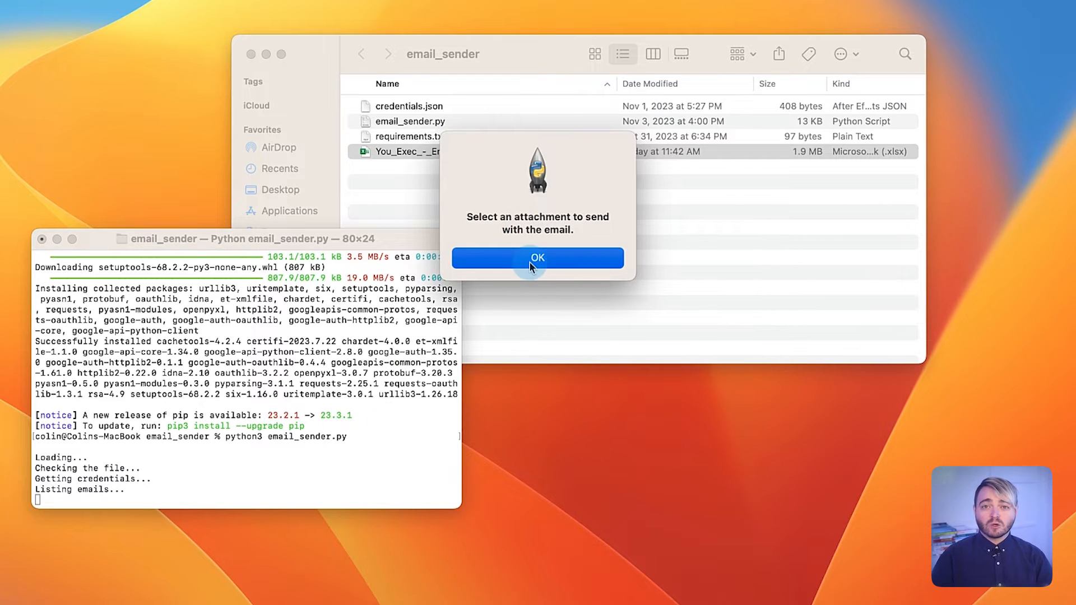
left_click(537, 258)
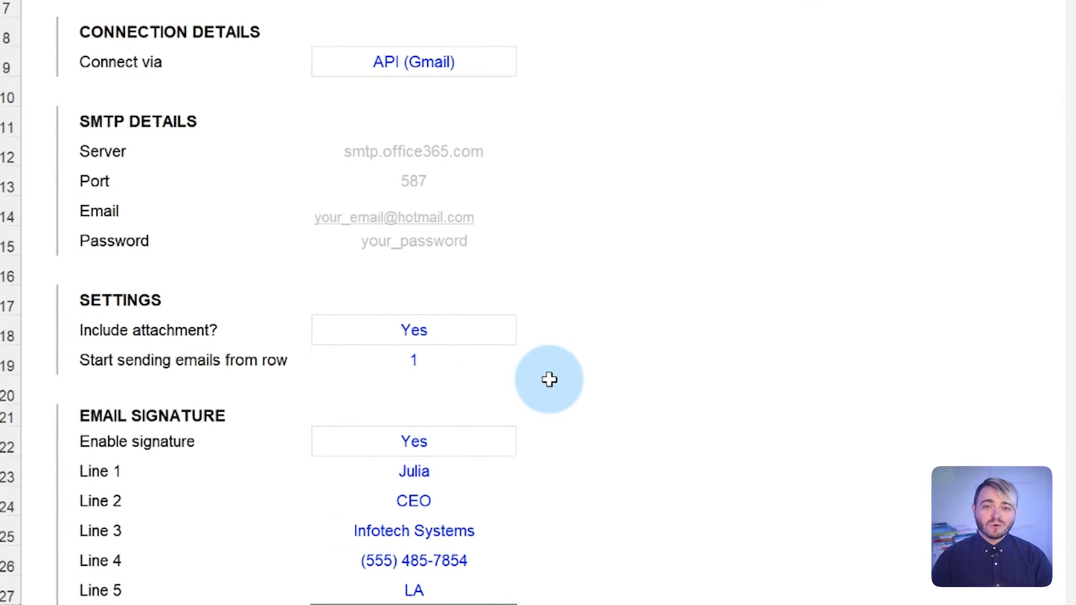
- Try 50 and 30 as the starting row, then view the seven-contact Email list sheet
left_click(412, 360)
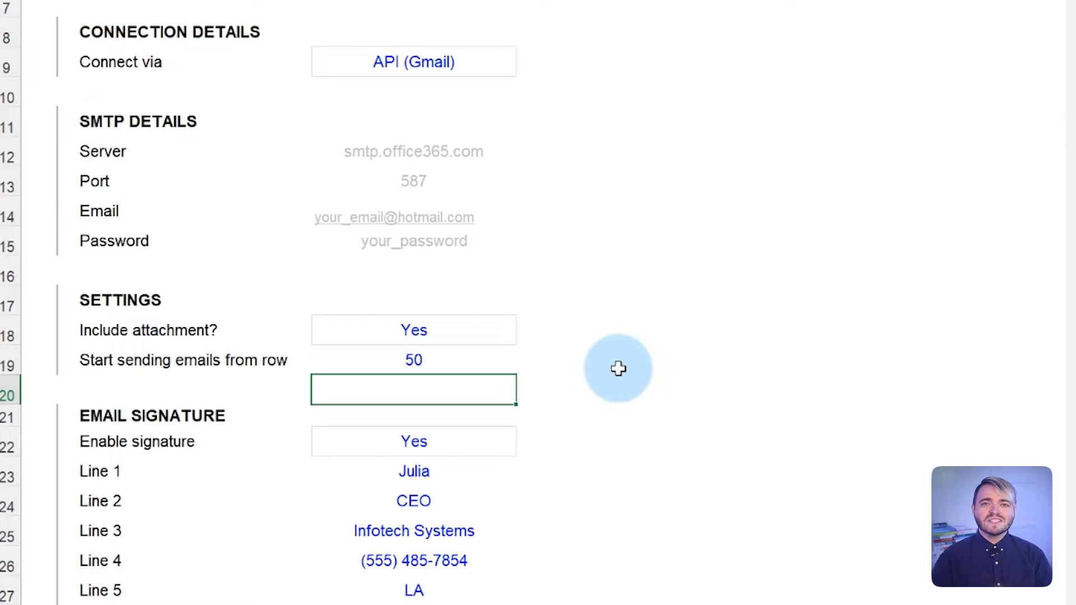
mouse_move(574, 362)
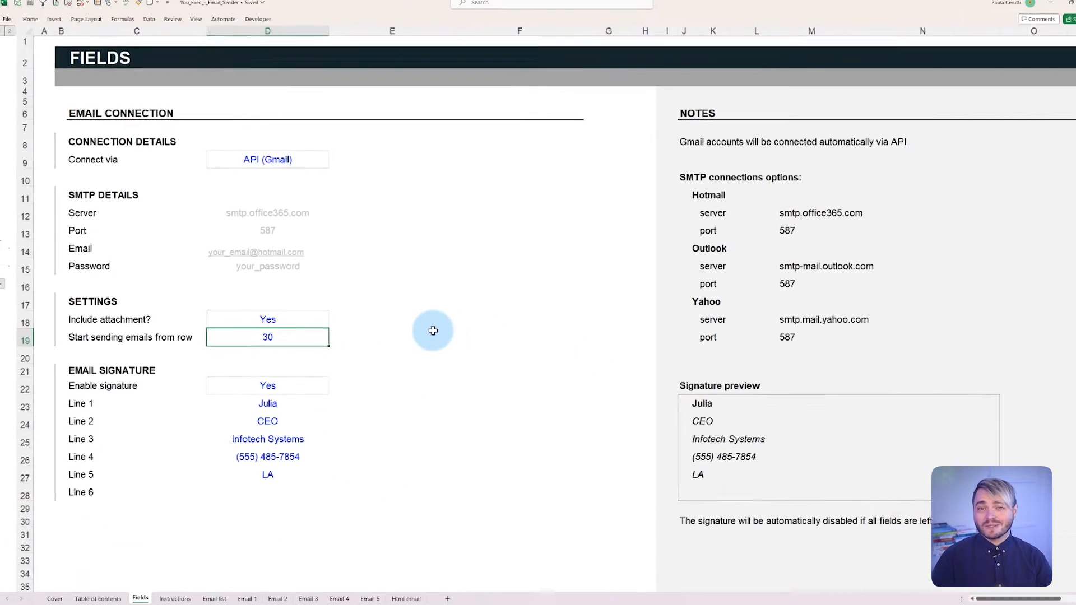
left_click(214, 599)
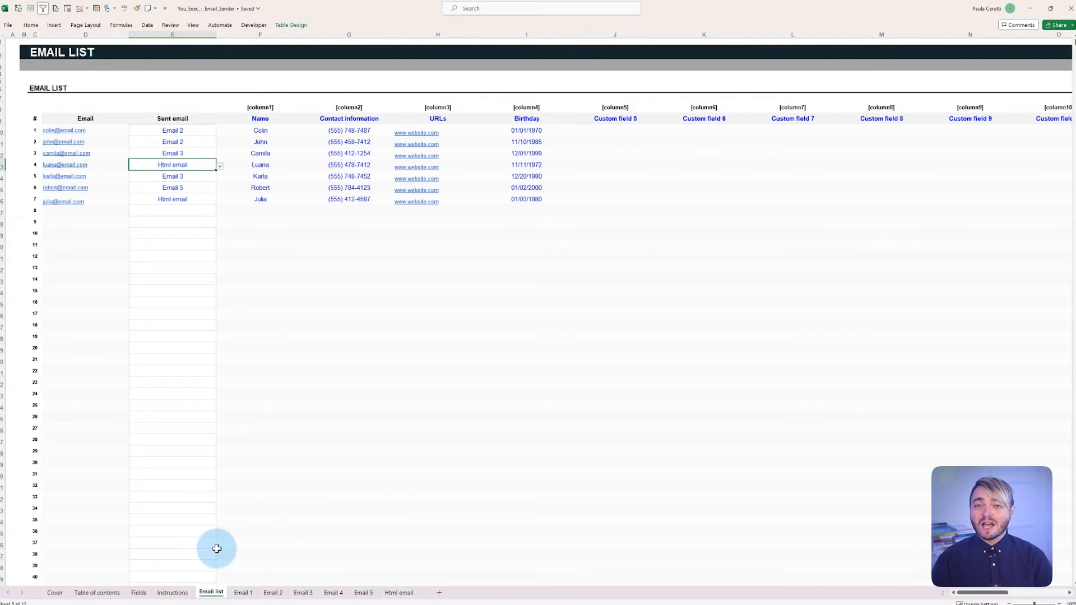
- Preview the Email 1, Email 5 and Html email templates, ending on blank Email 1
left_click(243, 592)
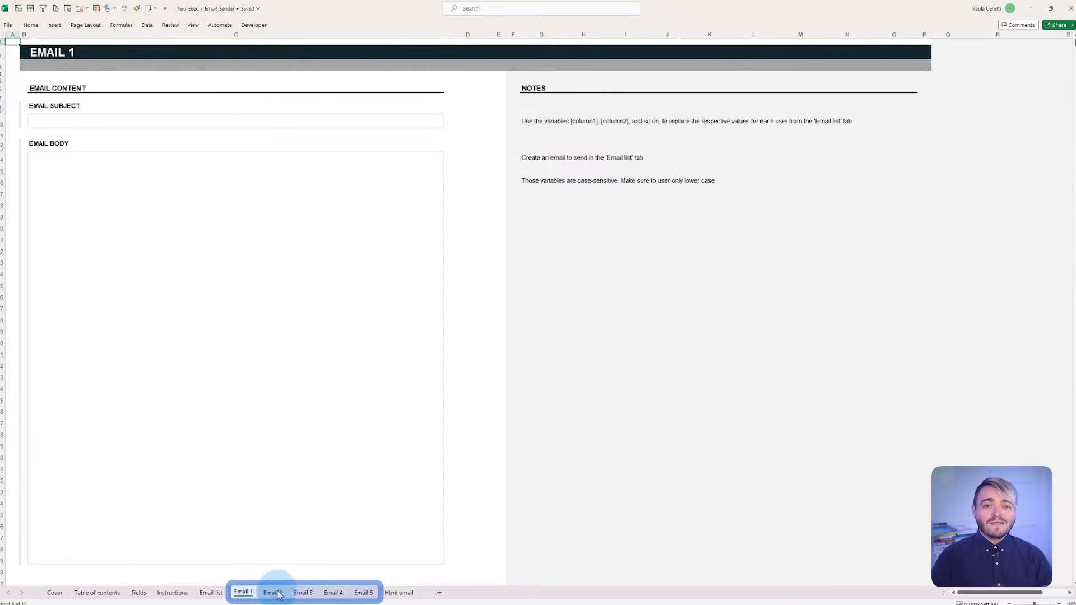
left_click(363, 592)
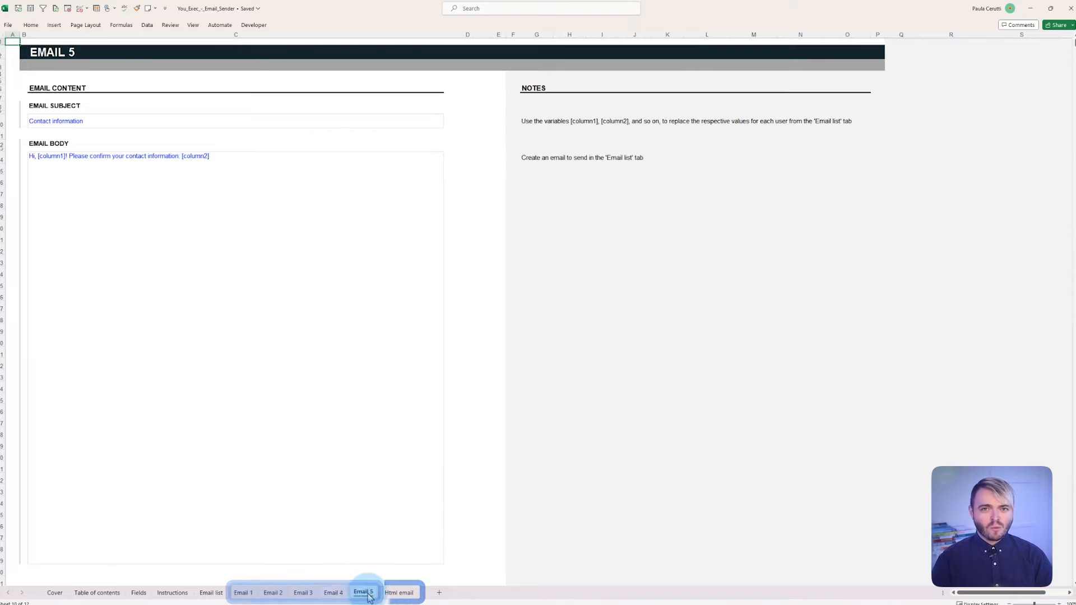
left_click(398, 592)
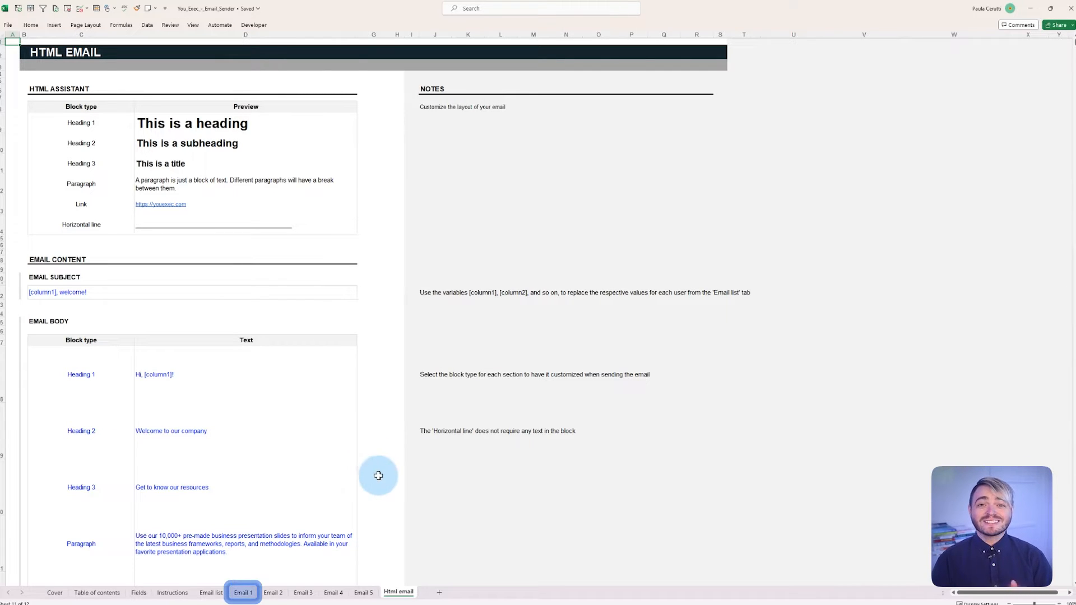
left_click(243, 592)
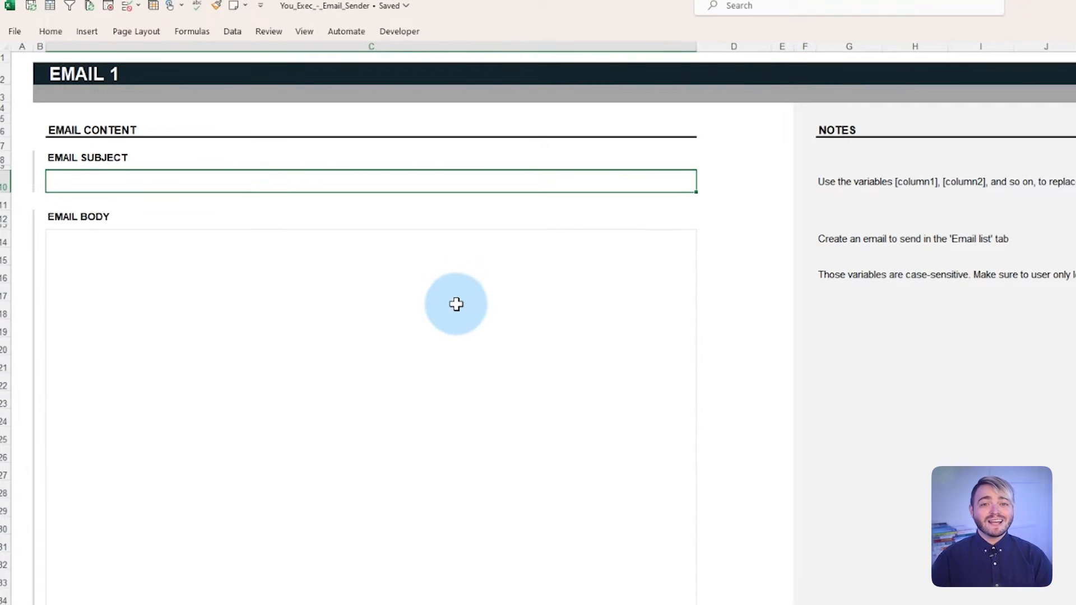
- Enter subject 'Contact information' and body 'Hi, [column1]! Please…' confirming [column2] in Email 1
type("Contact information")
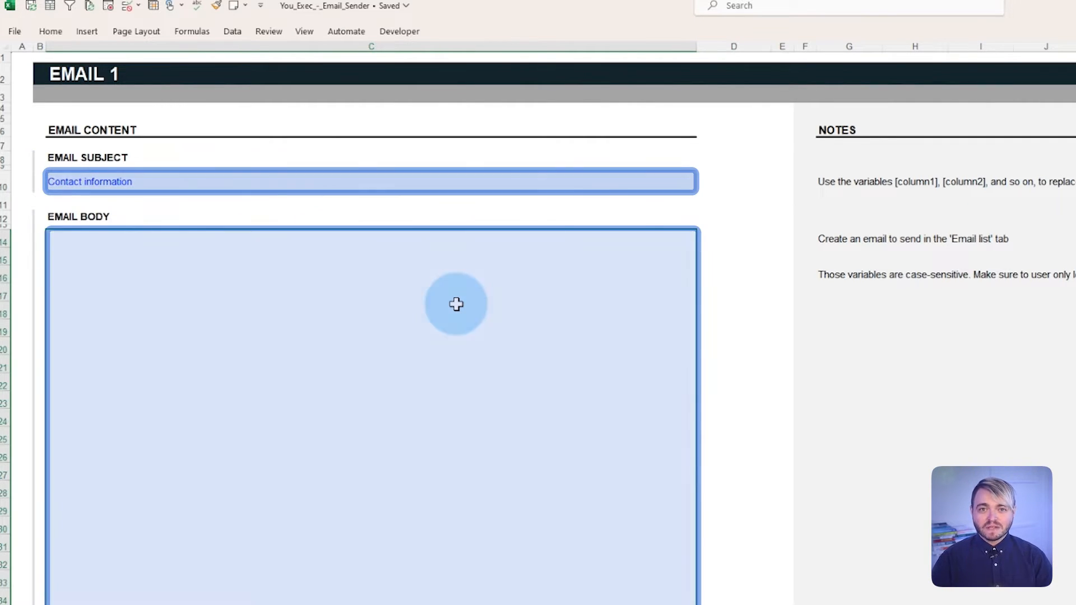
type("Hi, [column1]! Ple")
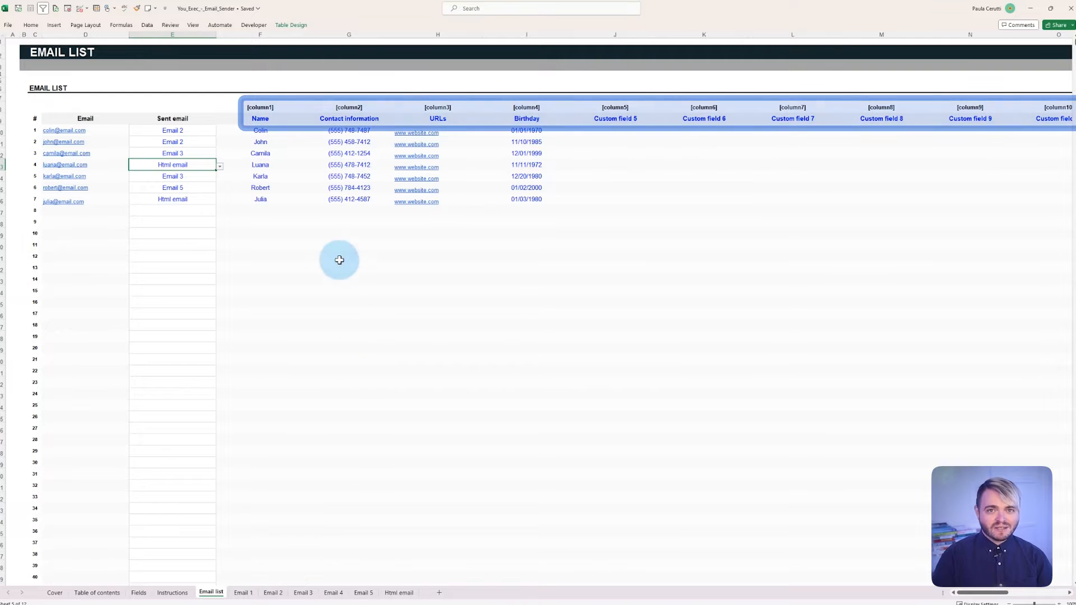
left_click(242, 592)
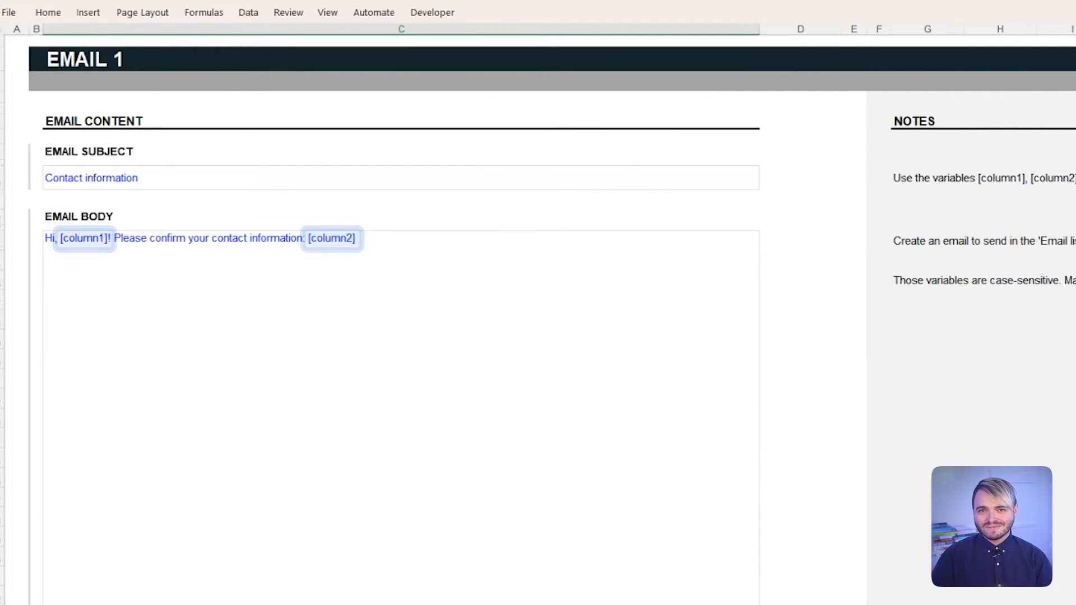
- Scroll through the Html email body blocks, then bring up the Email list sheet
left_click(397, 592)
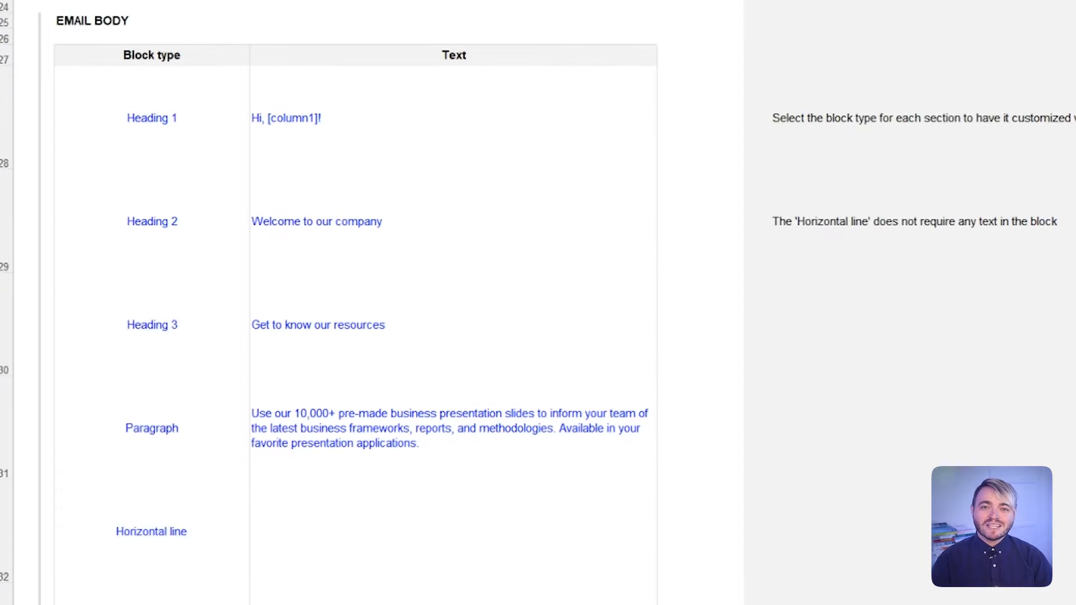
scroll("down", 3)
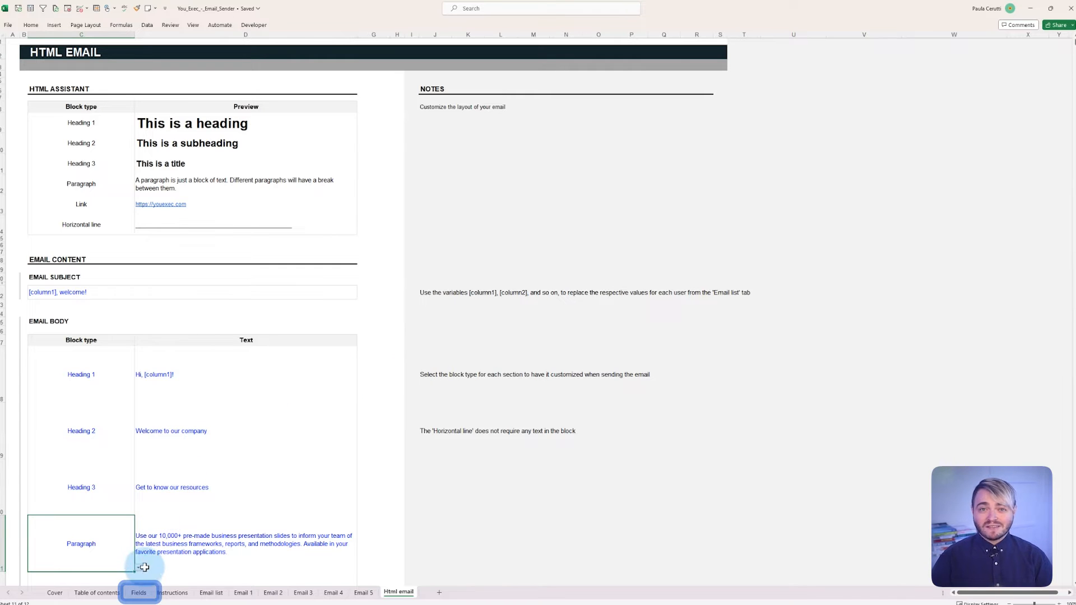
left_click(138, 593)
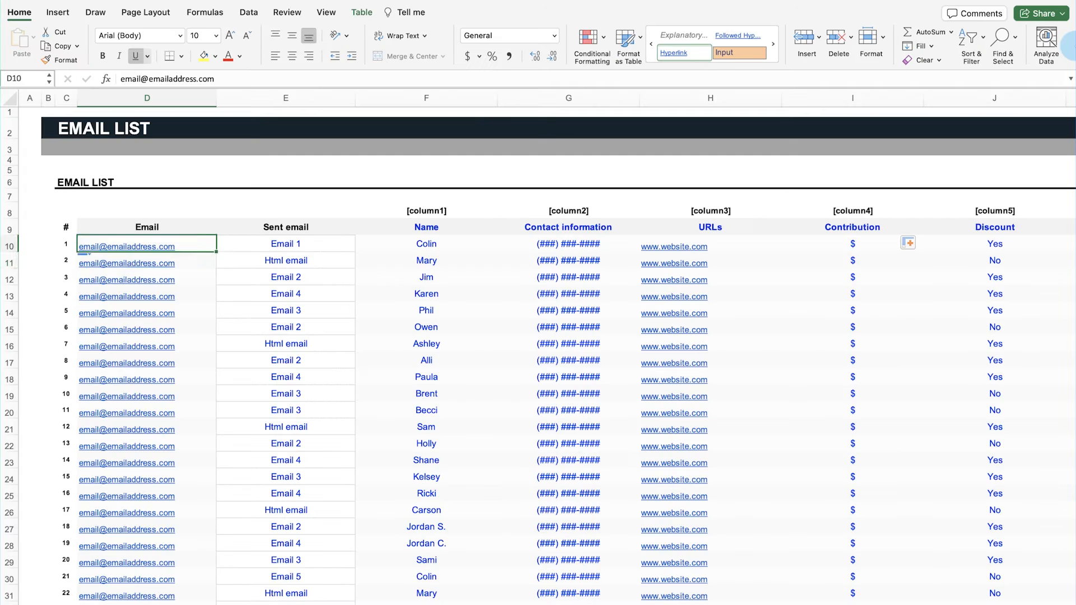
- Scroll the Email list past sixty contacts using templates up to Email 14
scroll("down", 3)
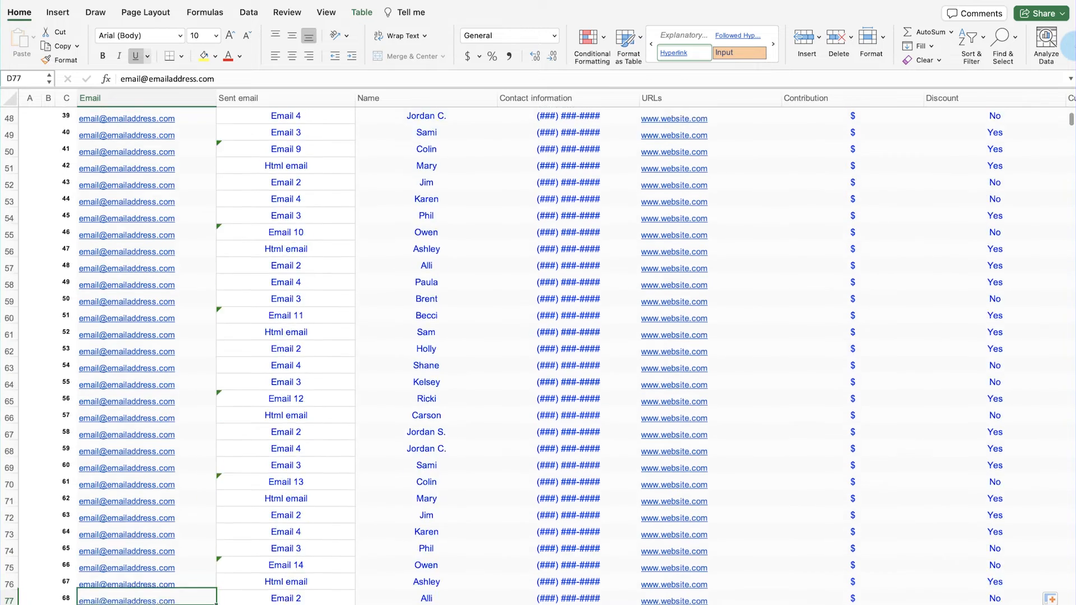
left_click(396, 594)
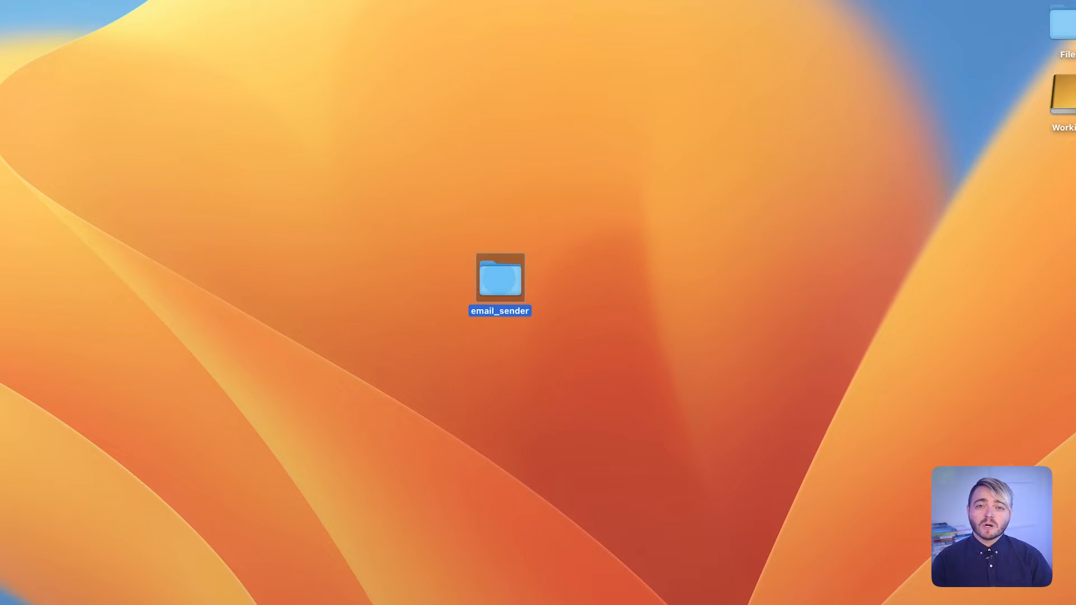
- Open the email_sender folder and the You_Exec_-_Email_Sender.xlsx workbook, then close it
double_click(499, 280)
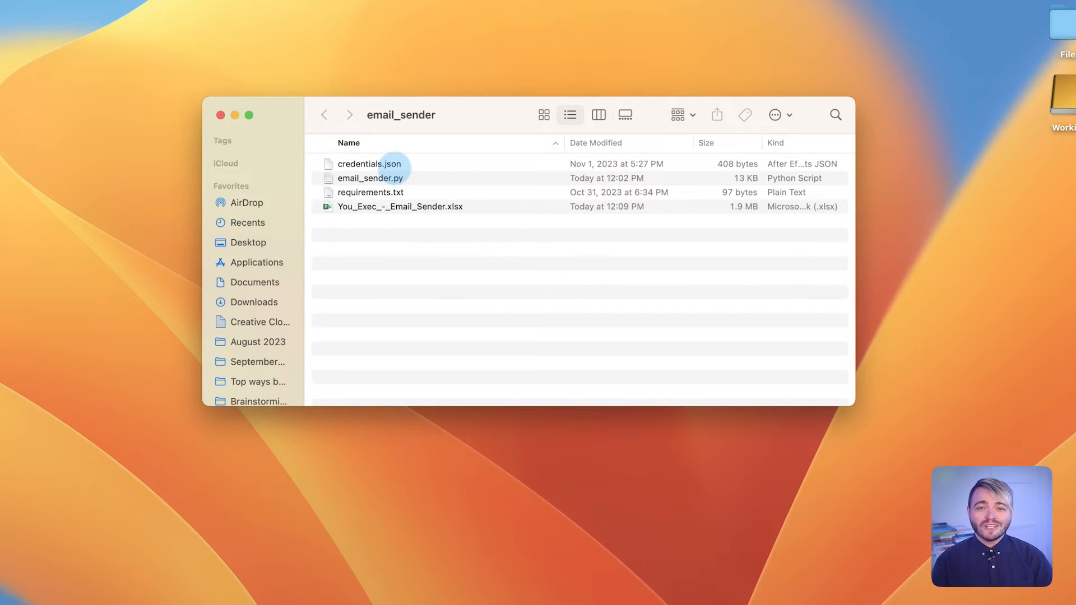
left_click(371, 178)
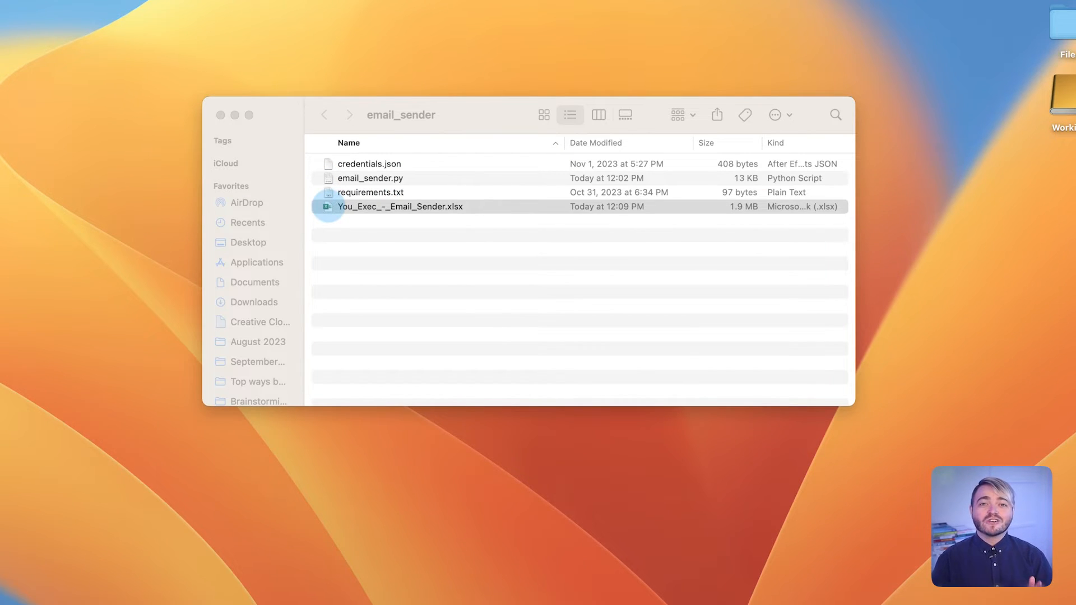
double_click(400, 207)
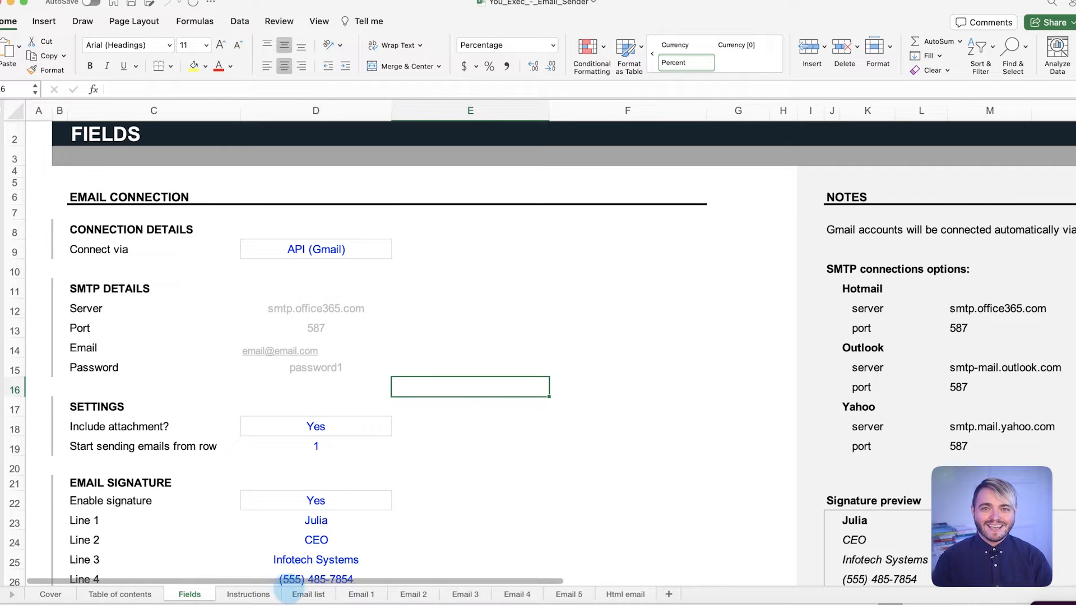
left_click(309, 594)
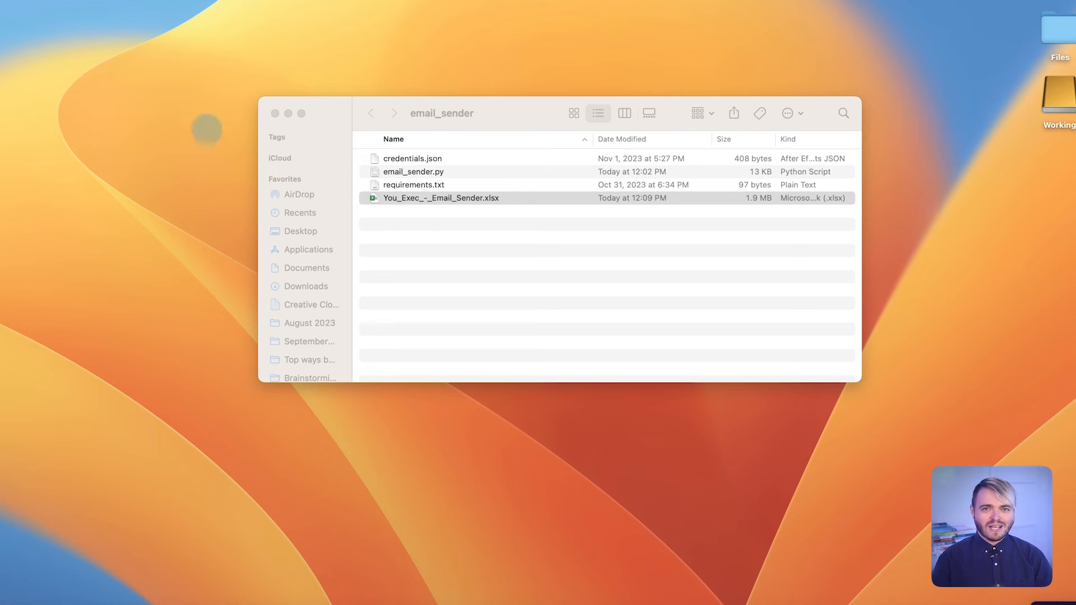
left_click(413, 172)
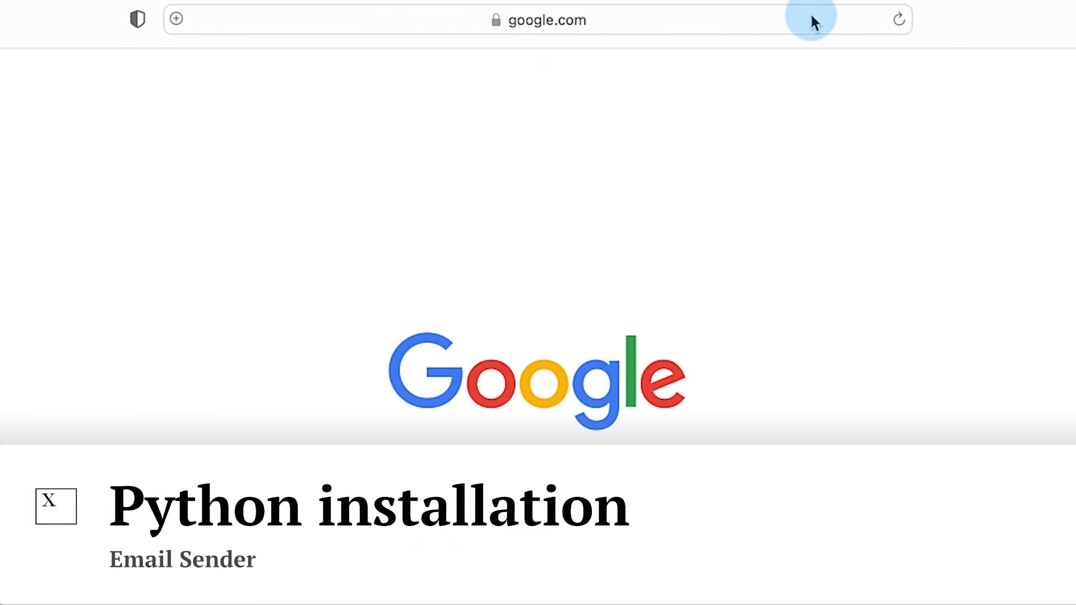
- Download Python 3.12.0 from python.org/downloads and allow Safari to download it
type("https://www.python.org/downloads/")
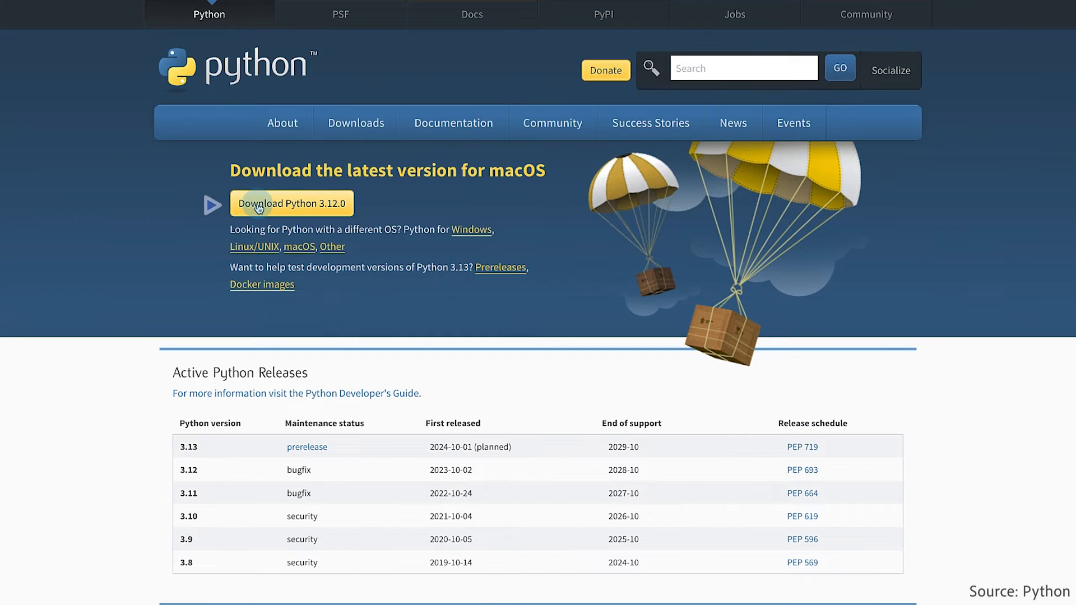
left_click(291, 203)
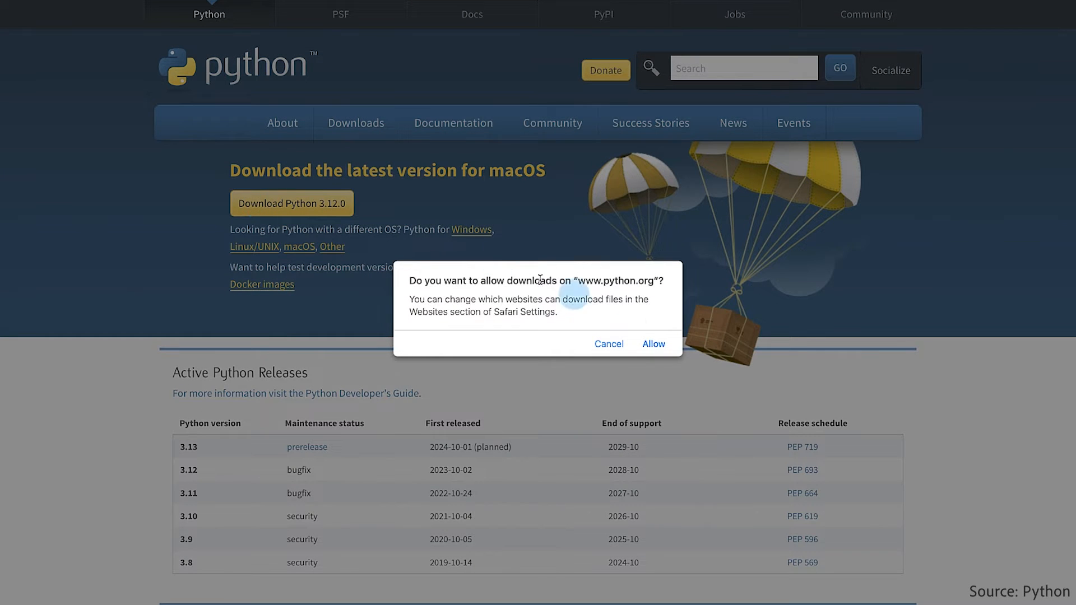
left_click(652, 344)
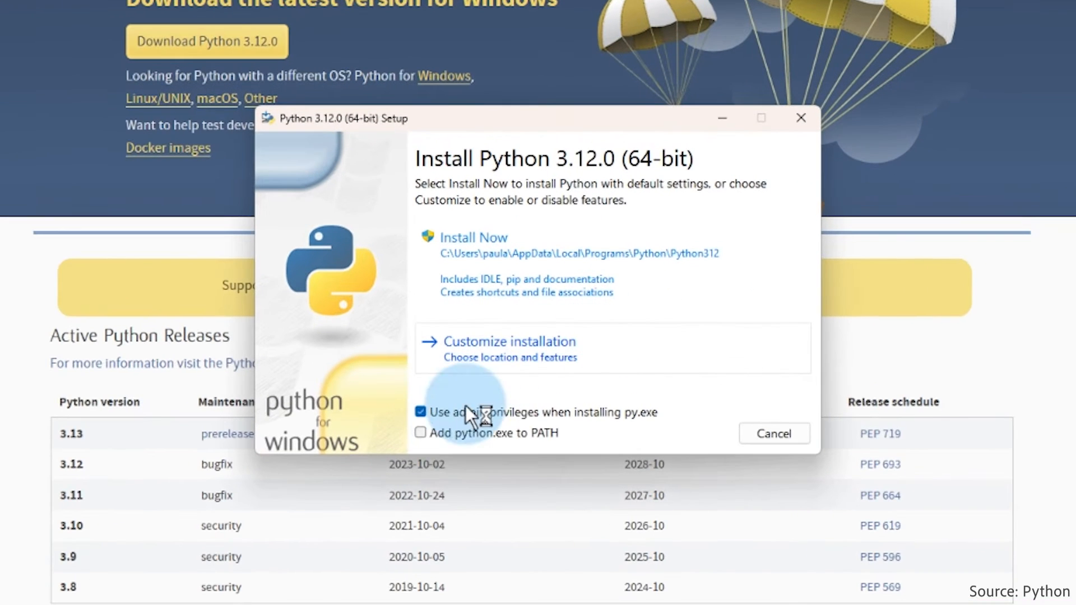
- Enable 'Add python.exe to PATH' and start the default Python 3.12.0 installation
left_click(421, 432)
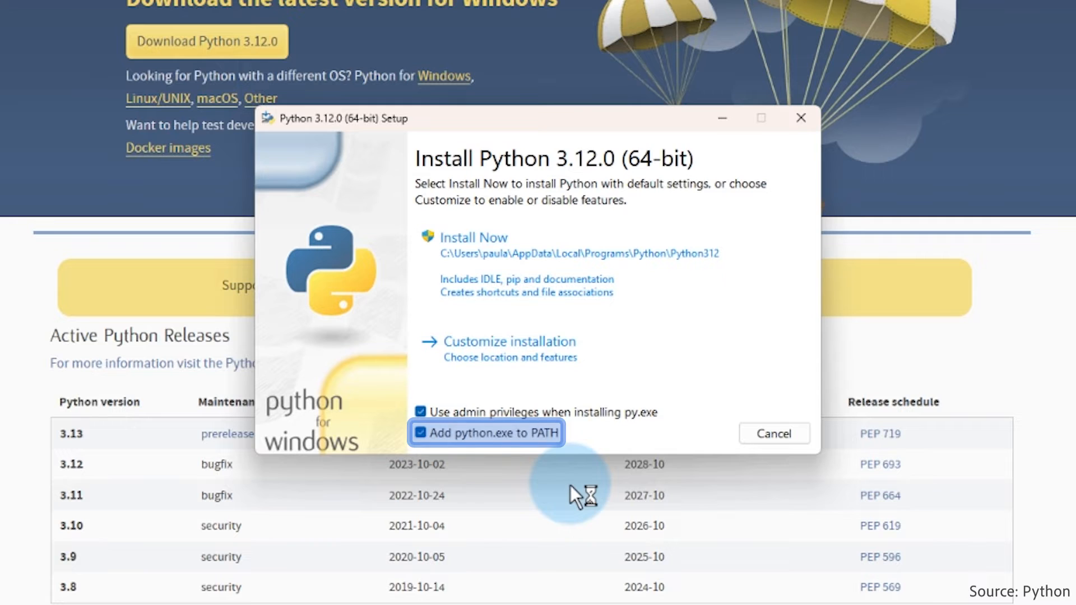
left_click(473, 237)
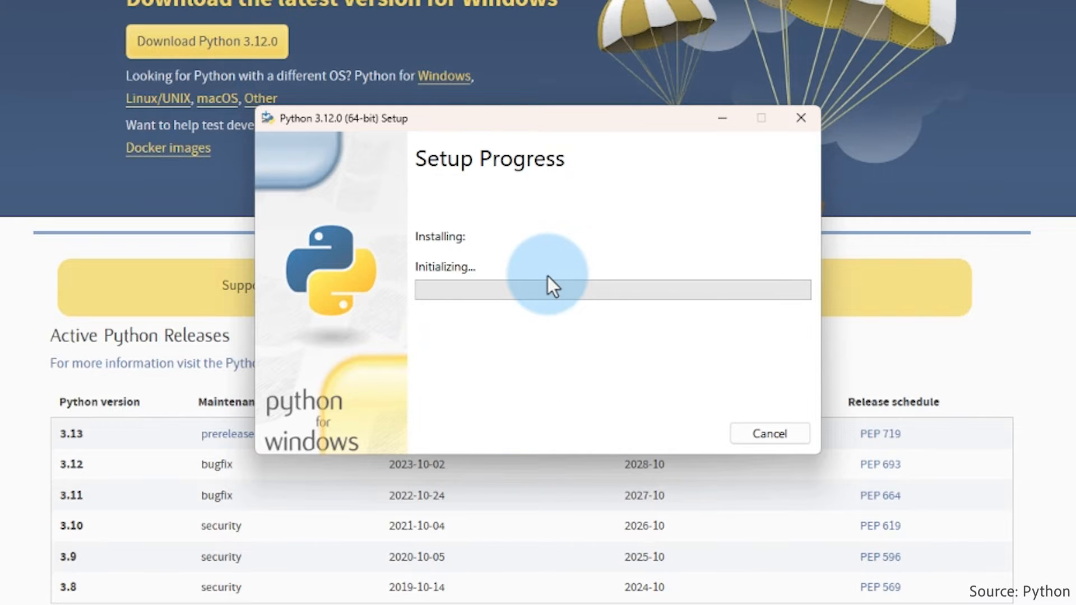
mouse_move(627, 439)
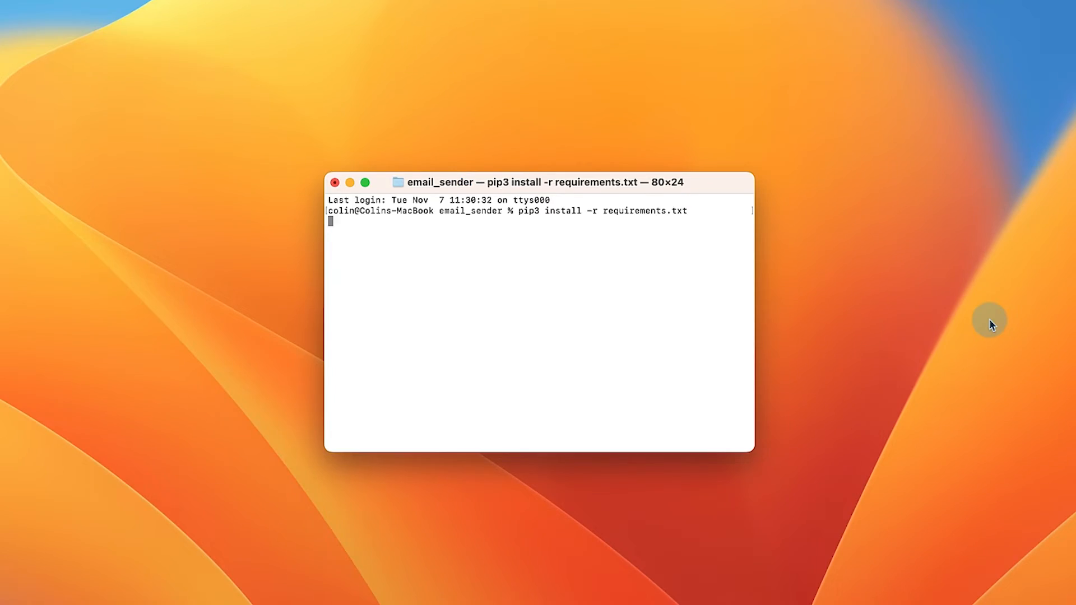
- Run pip3 install -r requirements.txt and view the Email_Sender folder's files
key("enter")
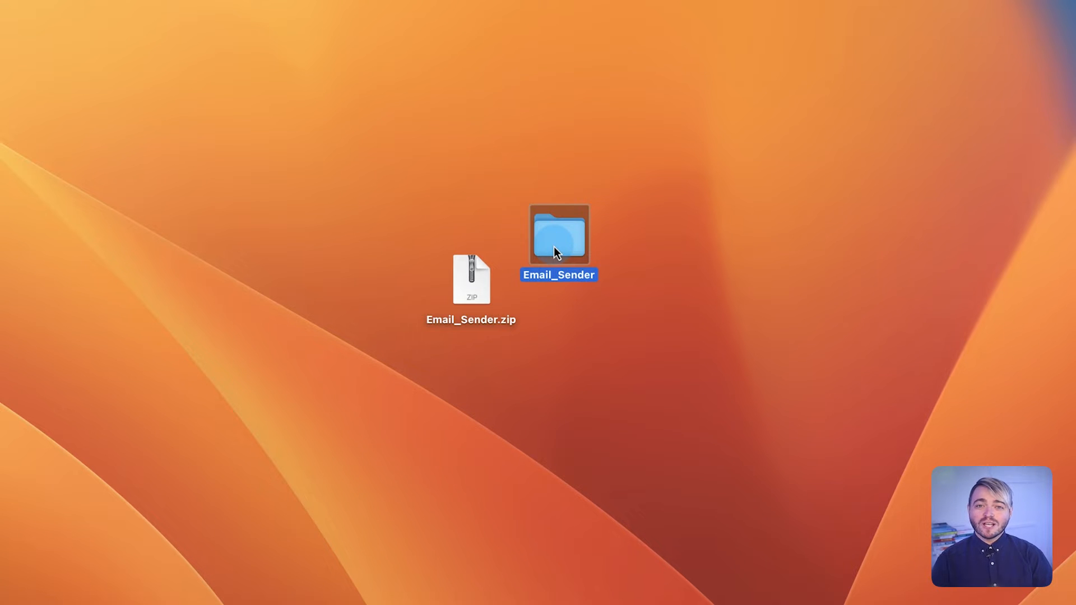
double_click(558, 236)
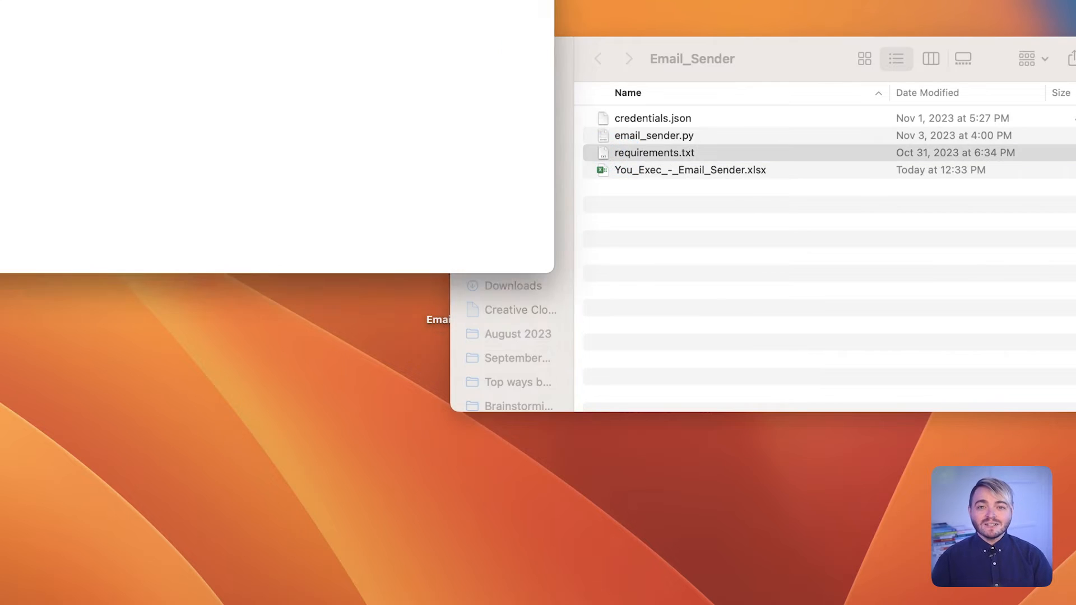
double_click(654, 152)
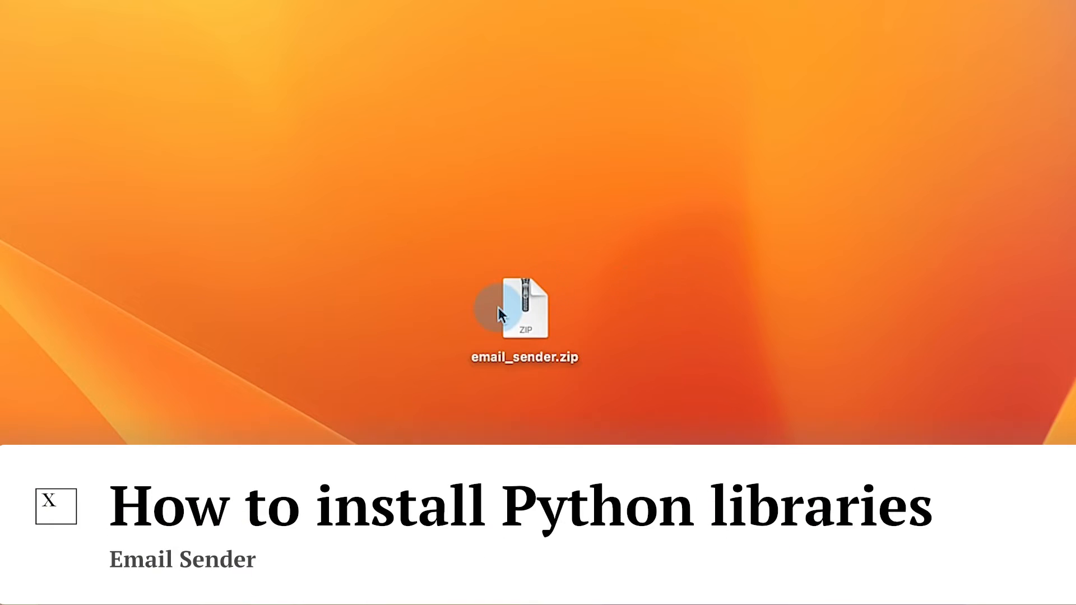
- Extract email_sender.zip on the desktop
double_click(524, 307)
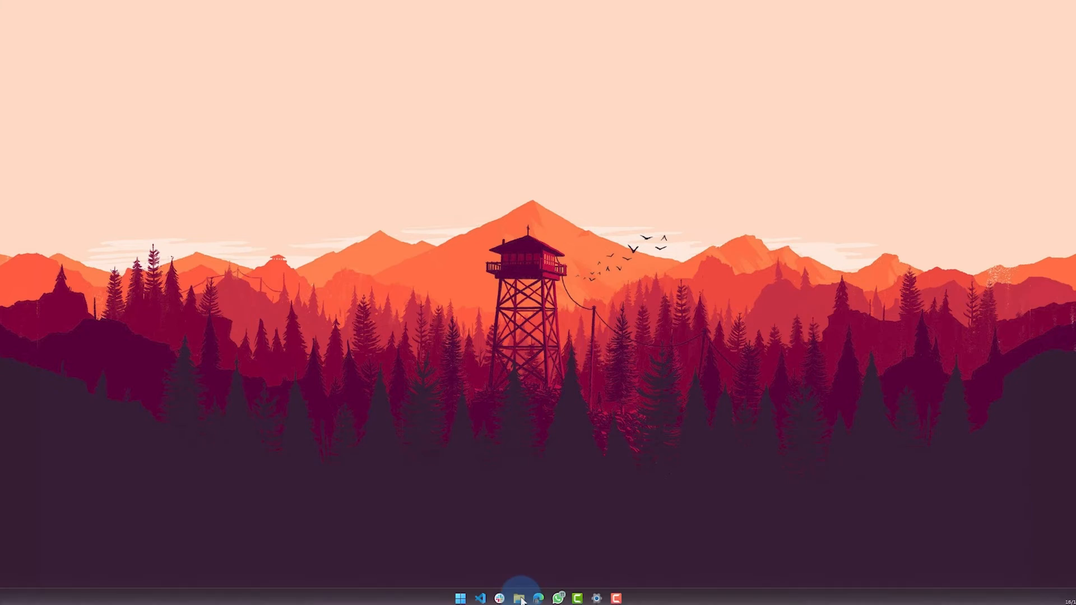
- Open File Explorer and browse Área de Trabalho to the Email_Sender folder
left_click(518, 599)
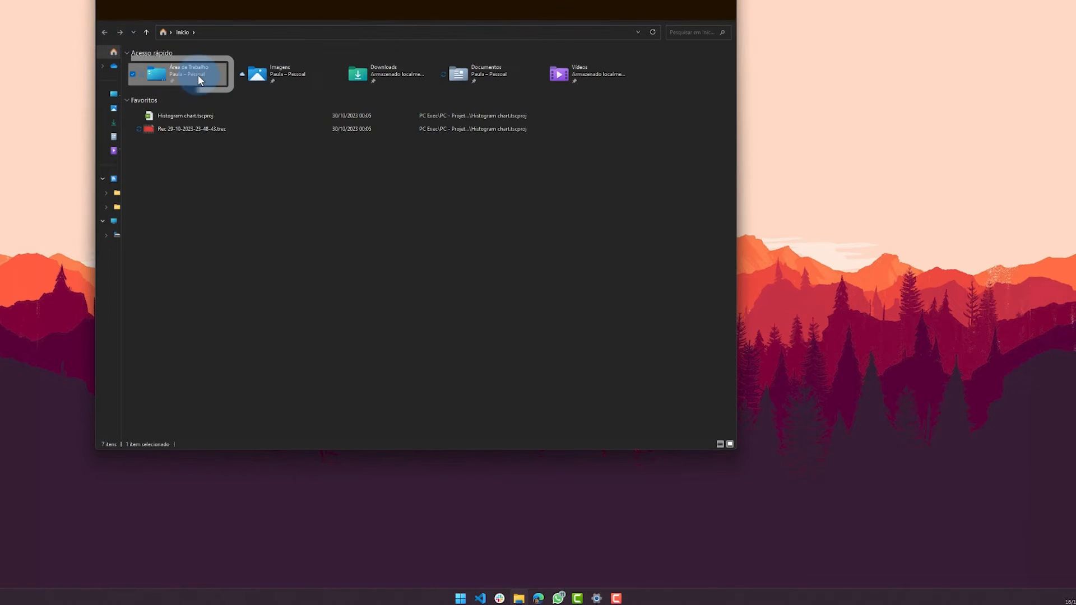
double_click(181, 74)
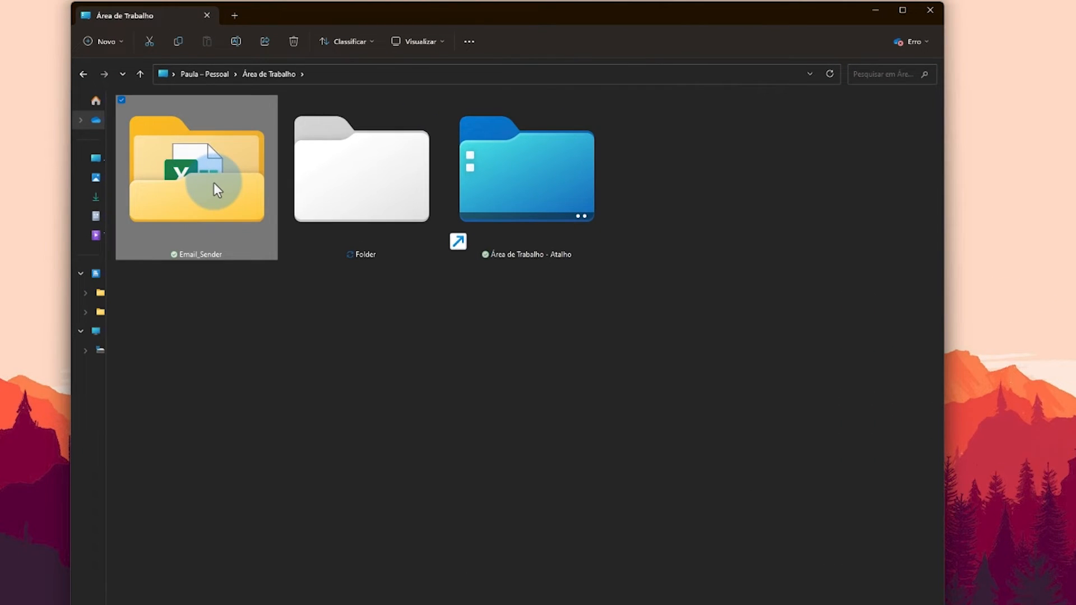
double_click(195, 168)
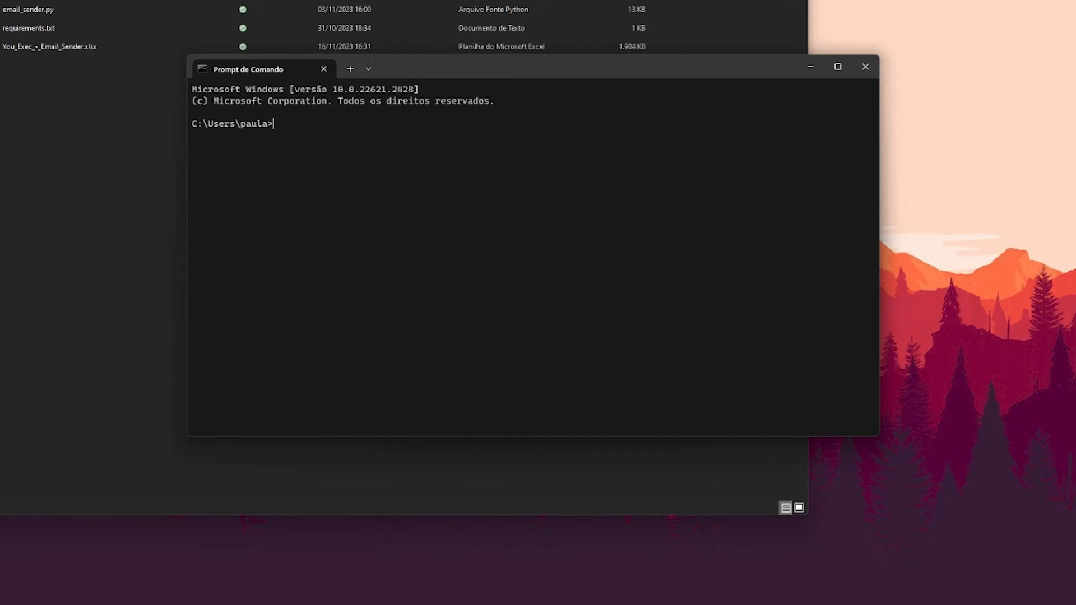
- cd into Email_Sender and run pip install -r requirements.txt successfully
type("cd")
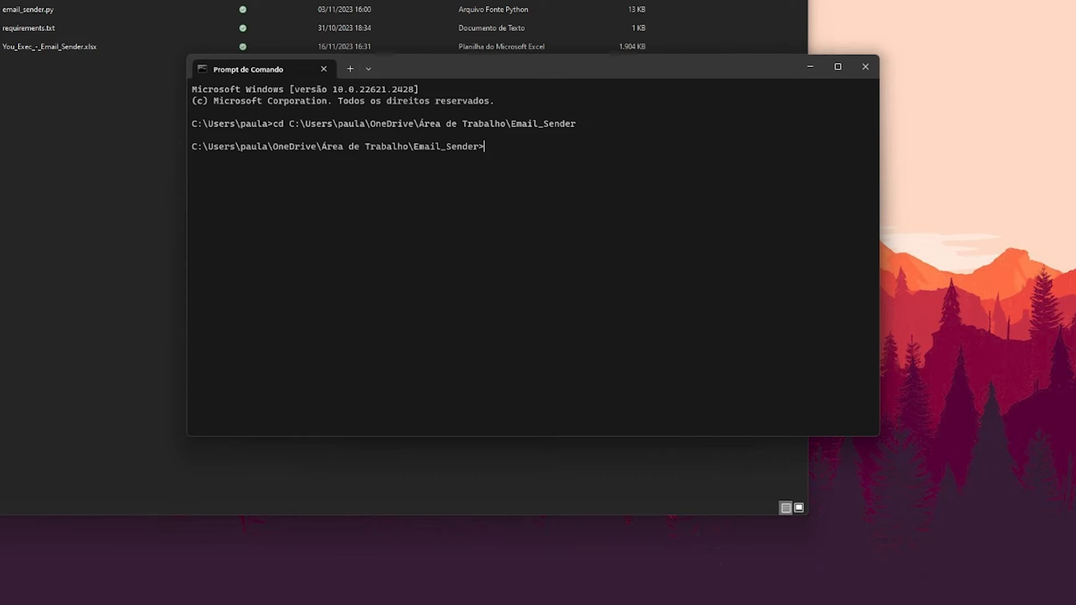
type("pip install -r")
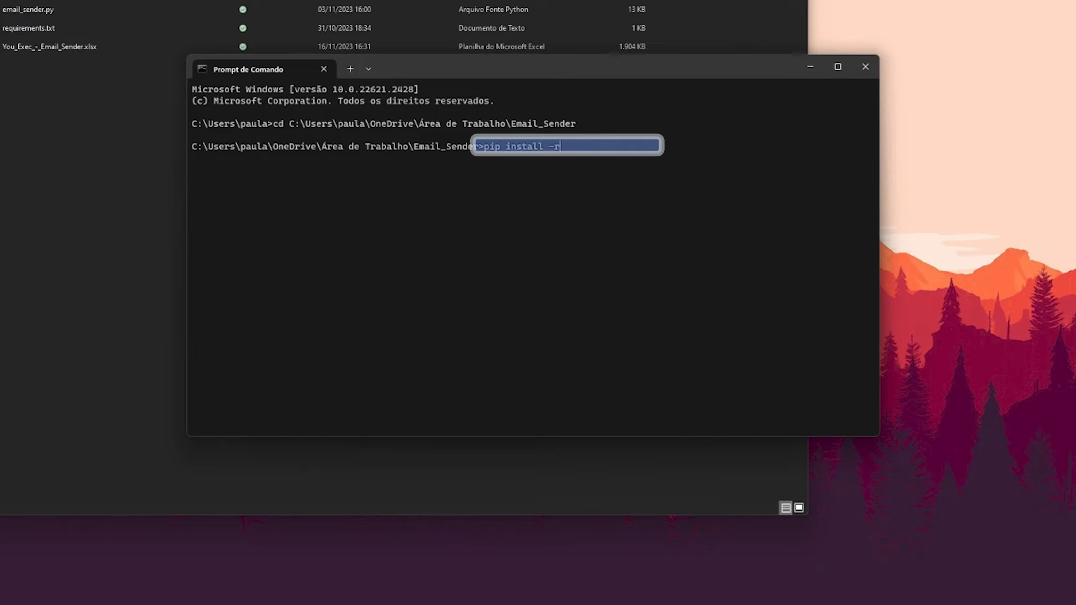
type("requirements.txt")
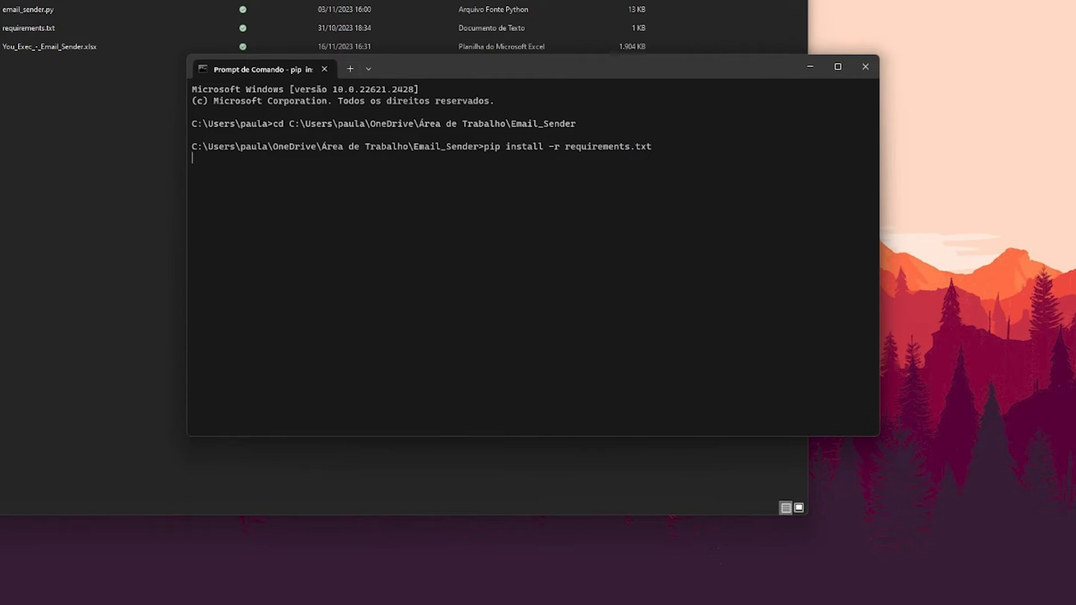
key("enter")
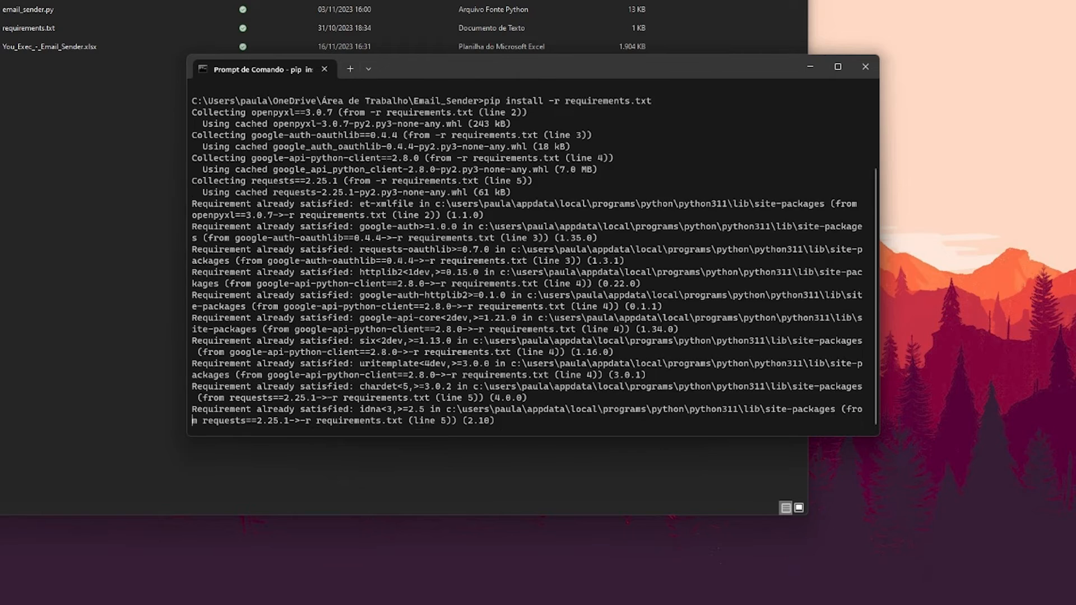
scroll("down", 3)
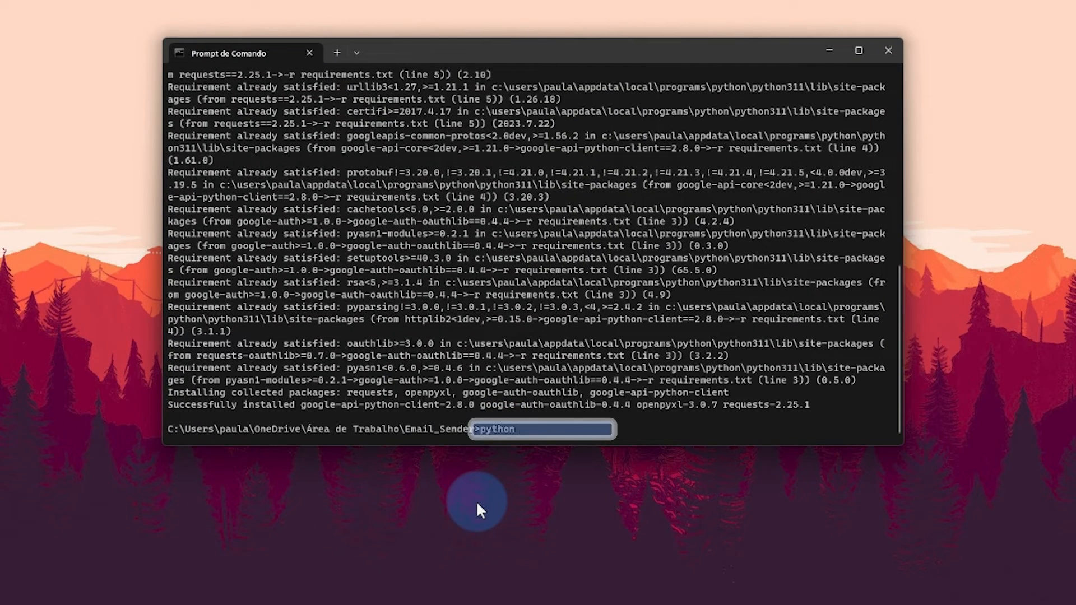
- Search the Start menu for 'Command Prompt' and launch a fresh Prompt de Comando session
type("email_sender")
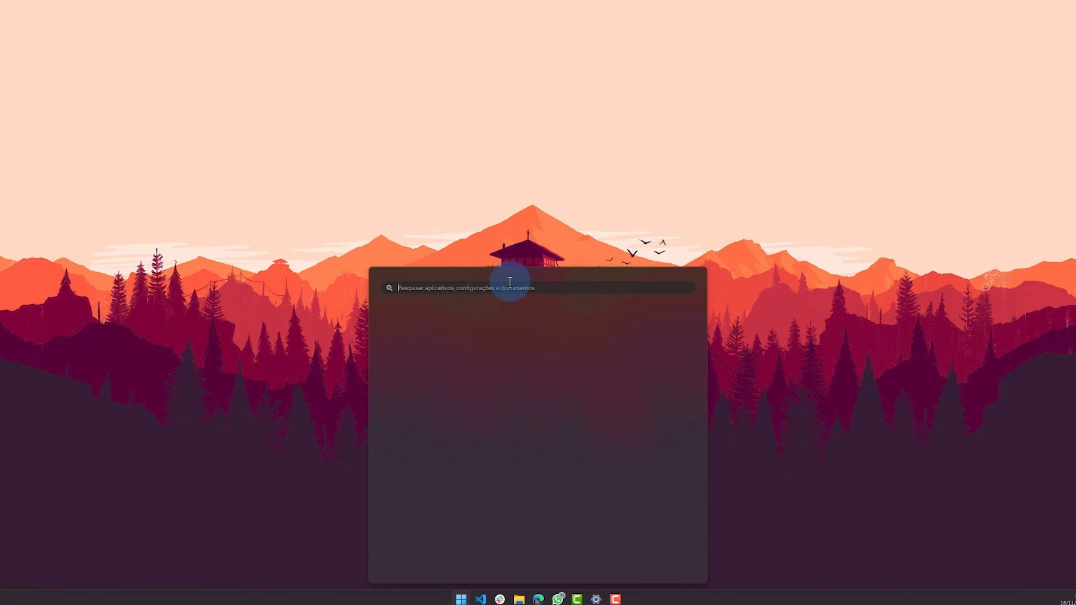
type("Command PRompt")
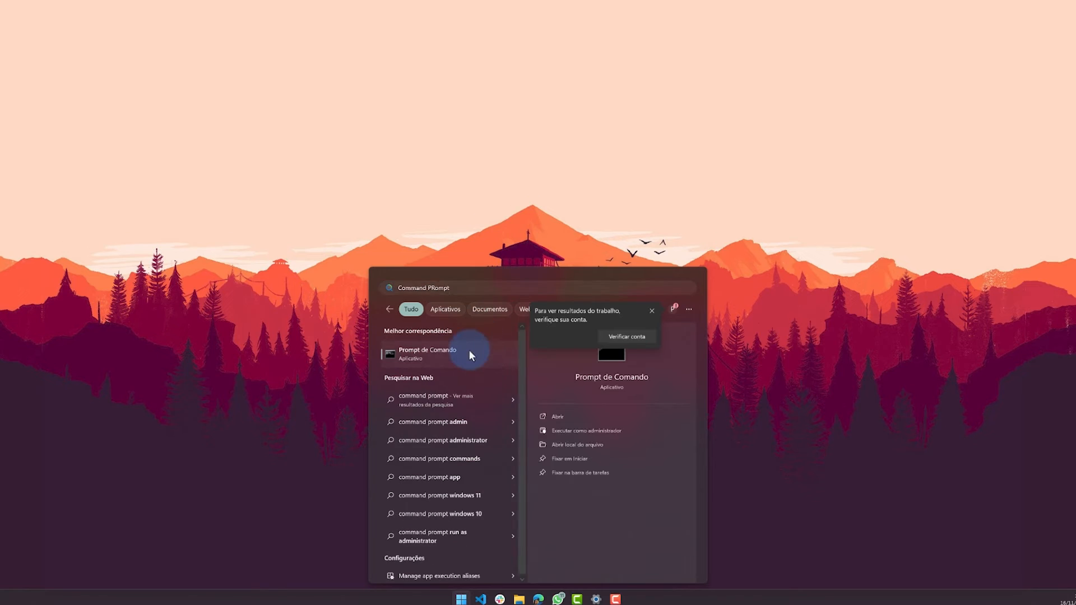
left_click(427, 353)
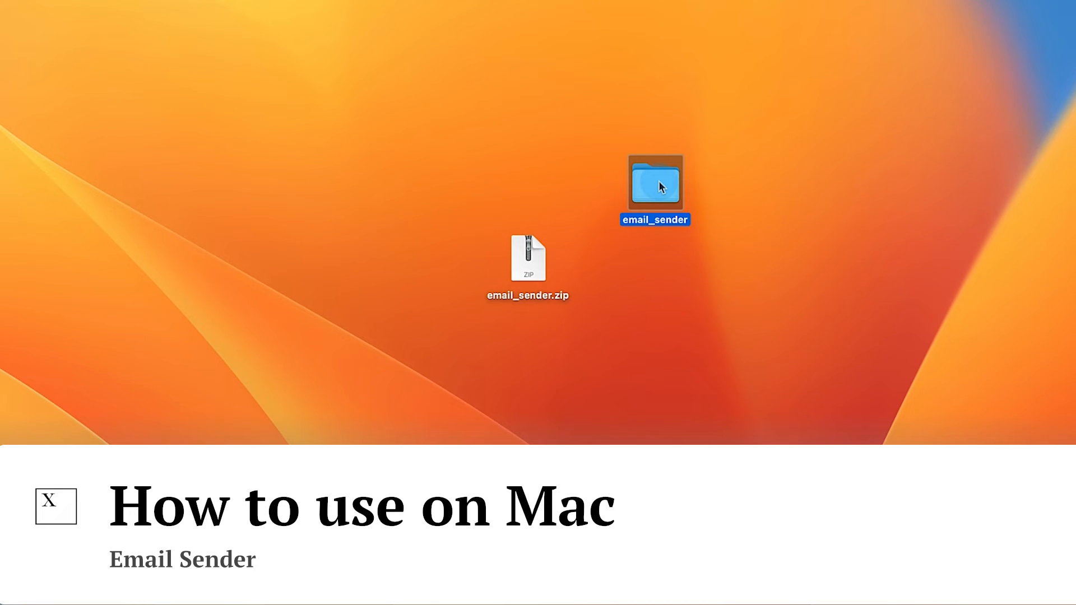
- Open a Terminal at the email_sender folder and run pip3 install -r requirements
right_click(654, 183)
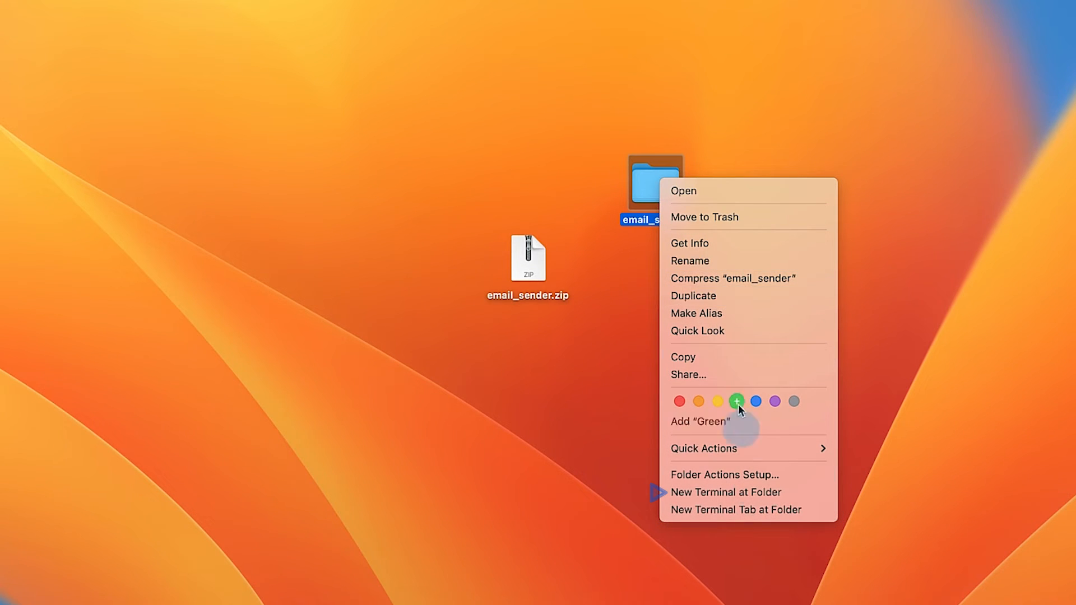
left_click(726, 492)
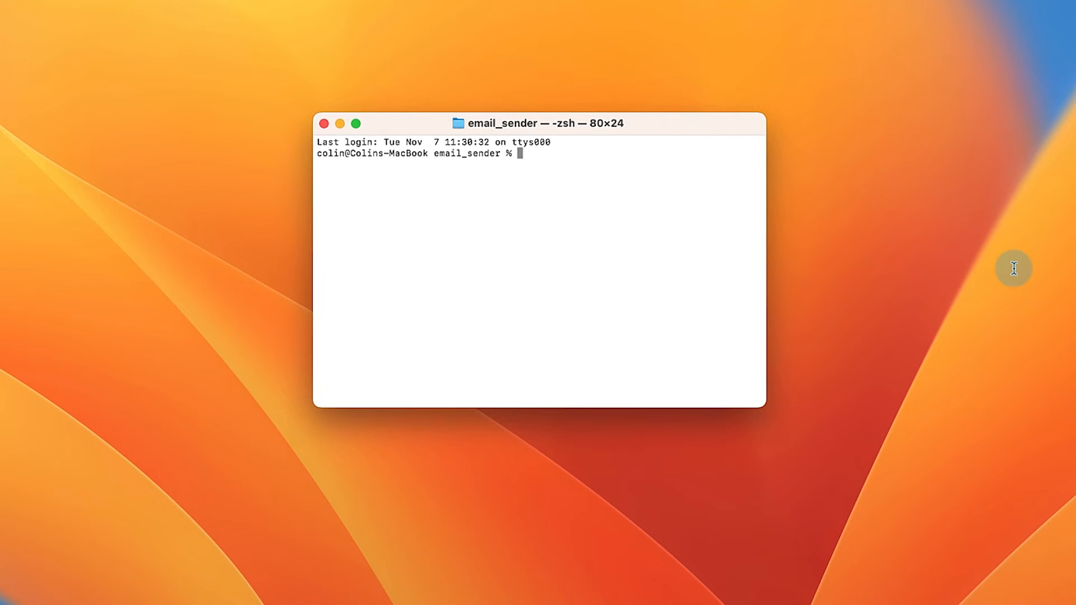
left_click(538, 268)
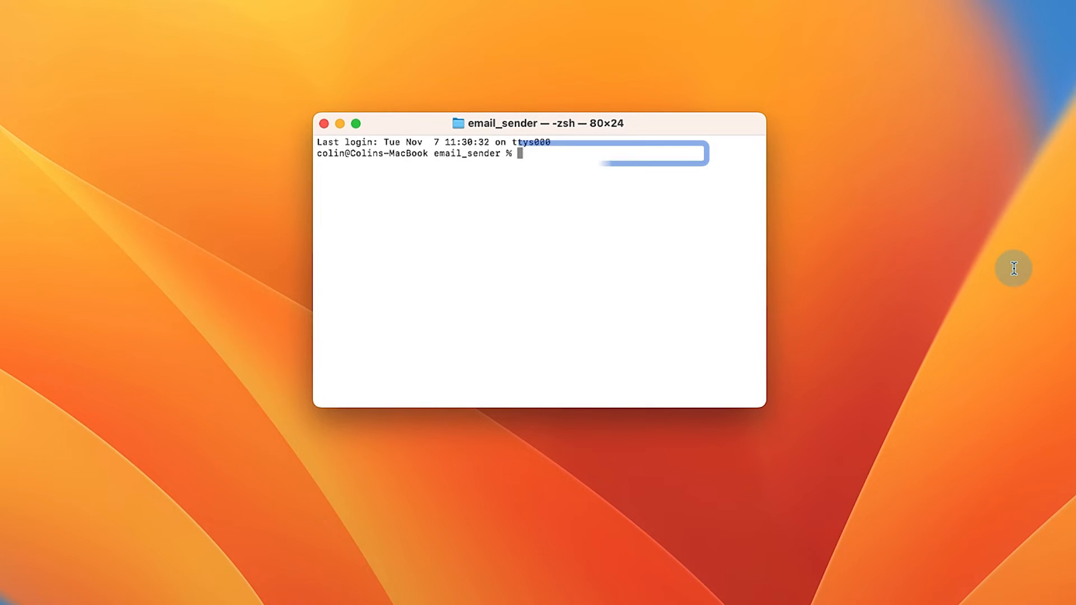
type("pip3 install -")
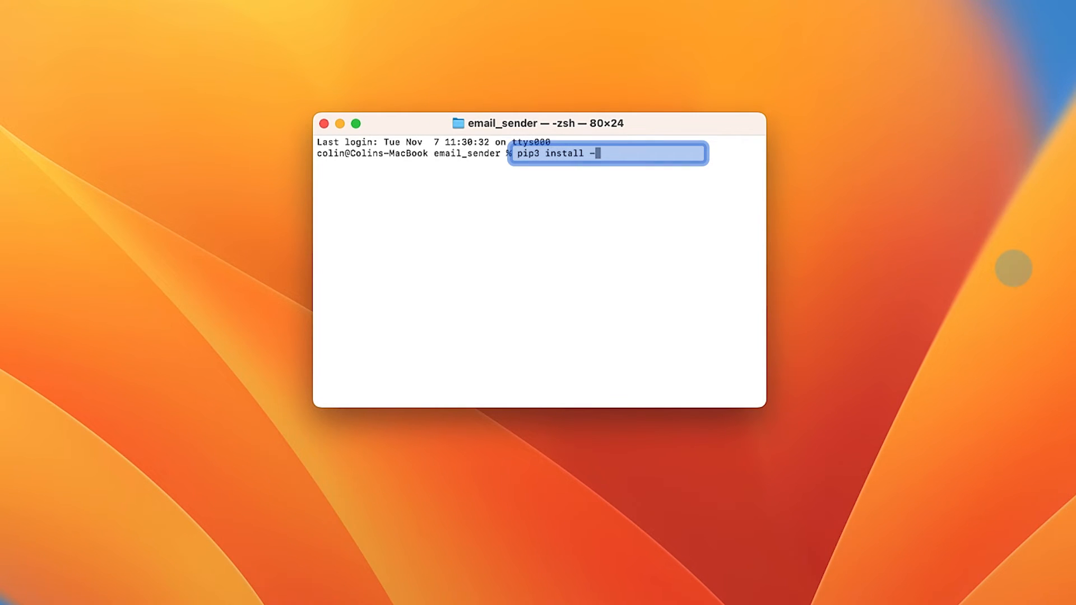
type("r requirements.txt")
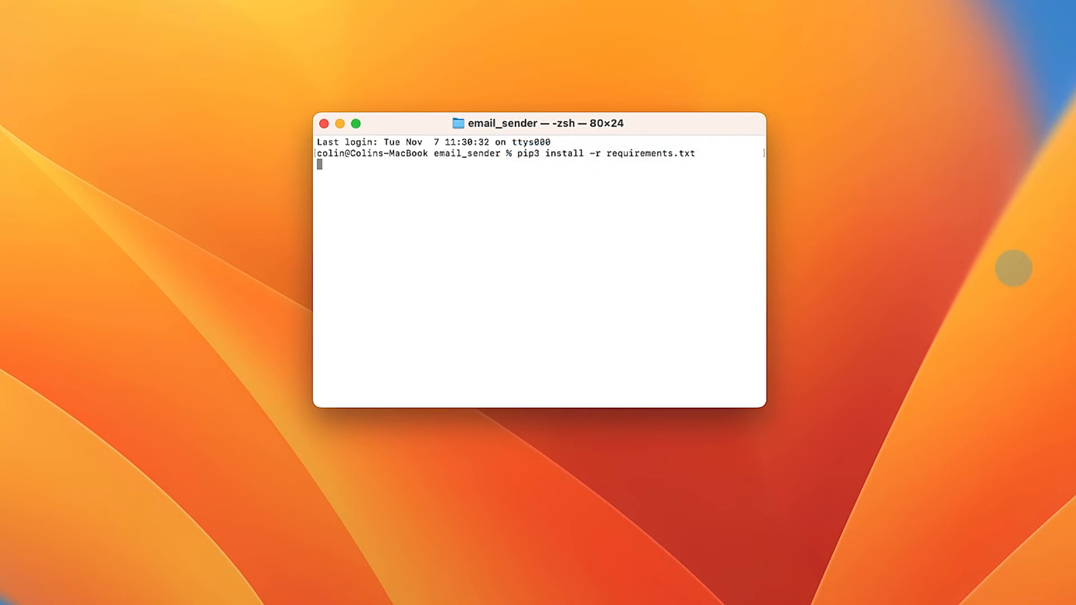
key("Return")
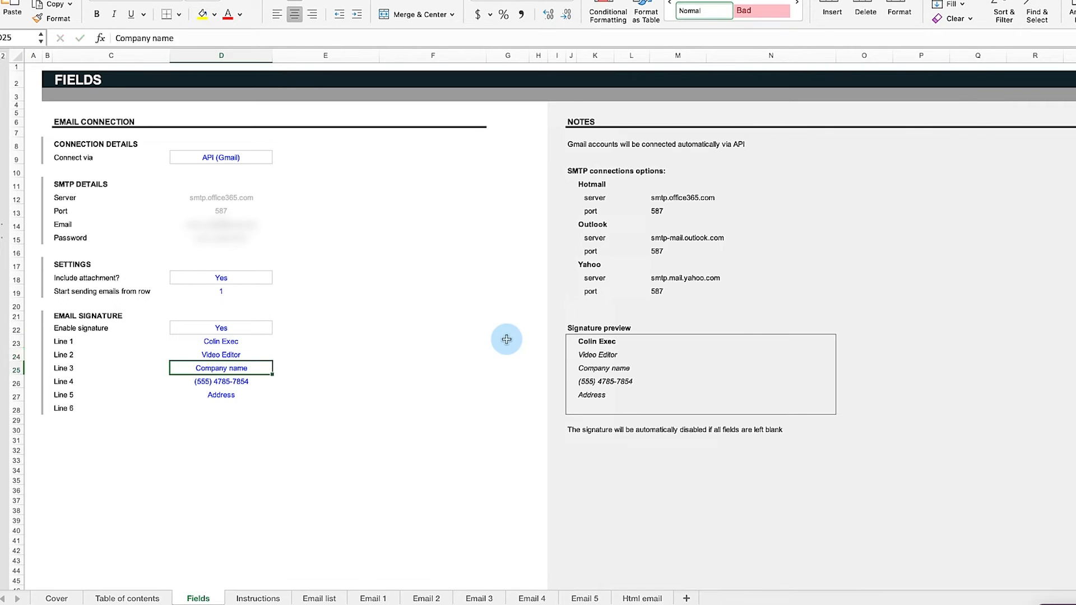
- Run python3 email_sender.py and confirm sending so Email 1 goes out
left_click(319, 598)
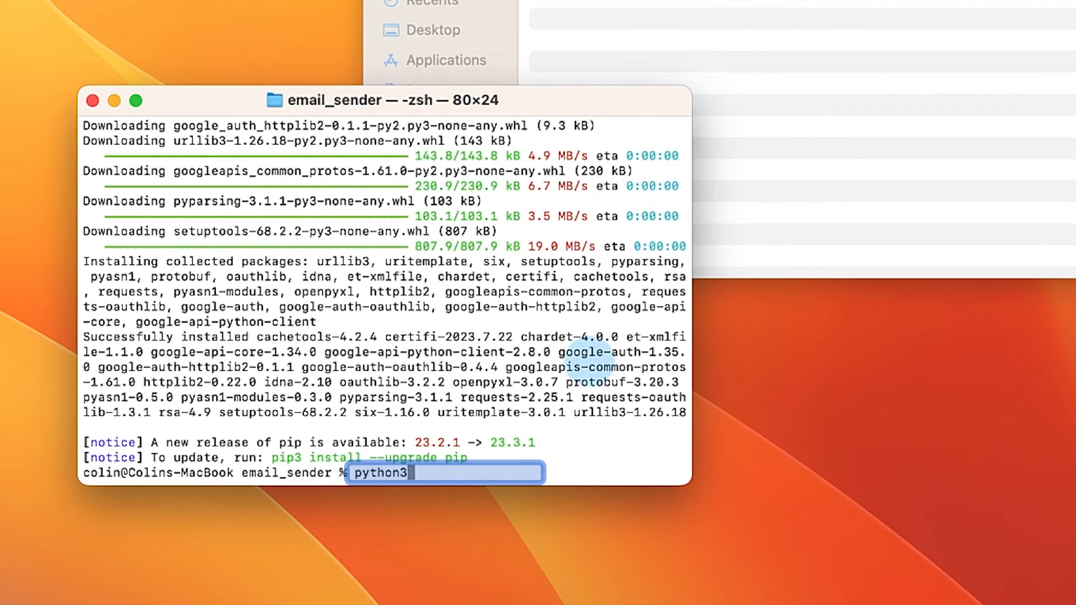
type("email_sender.py")
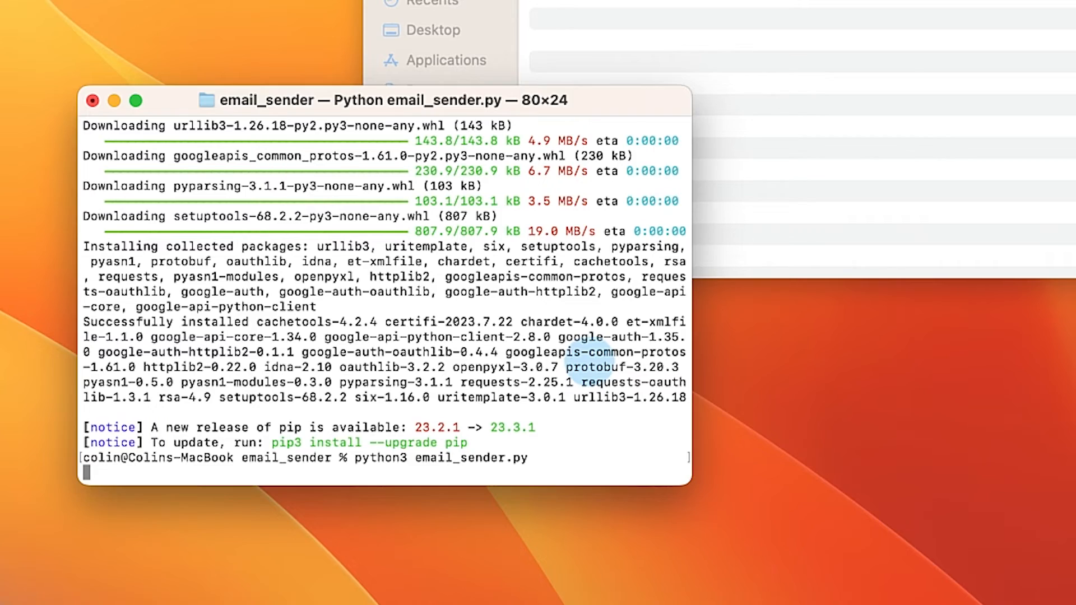
left_click(862, 220)
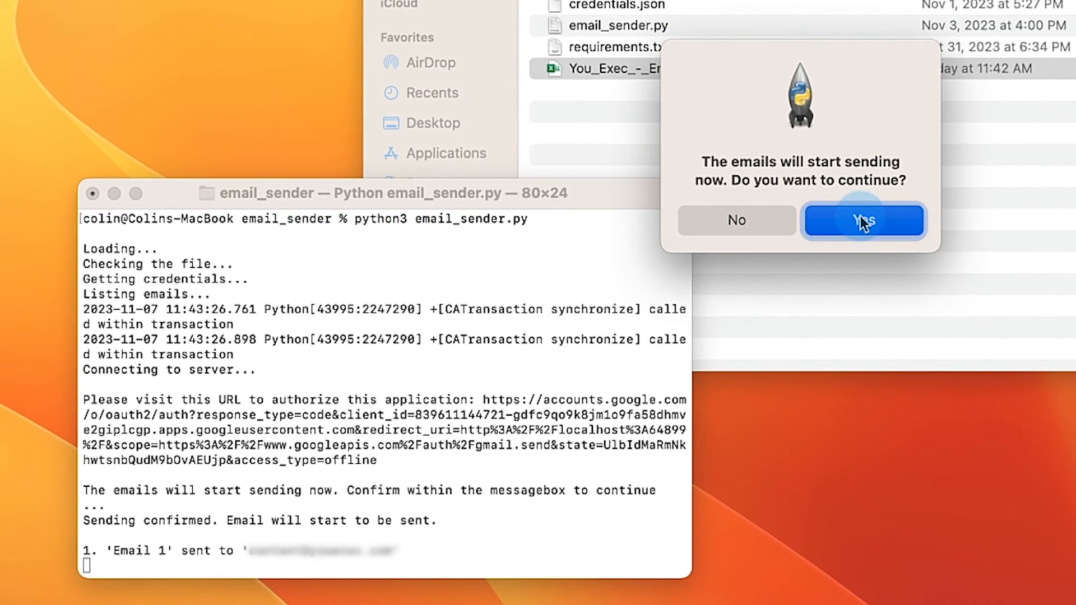
right_click(620, 206)
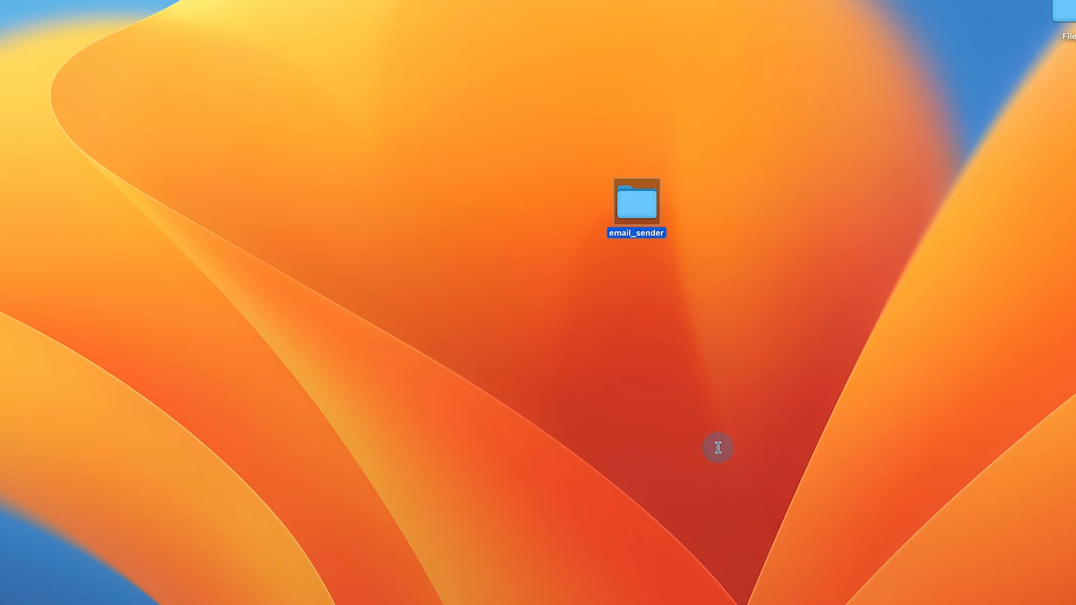
- Open the email_sender folder and rerun email_sender.py until it prompts for an attachment
double_click(635, 204)
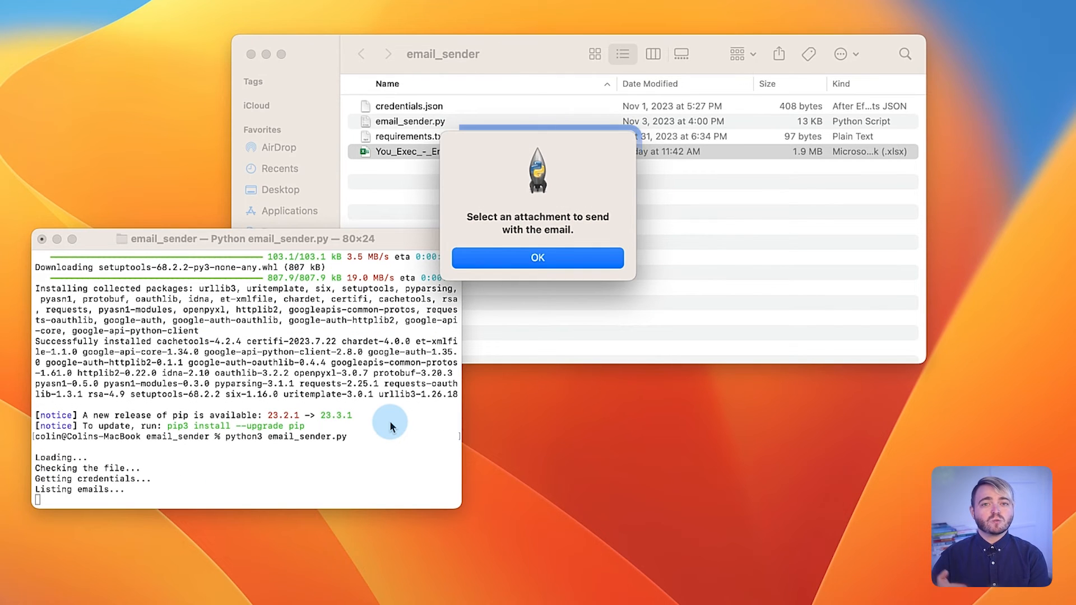
left_click(537, 257)
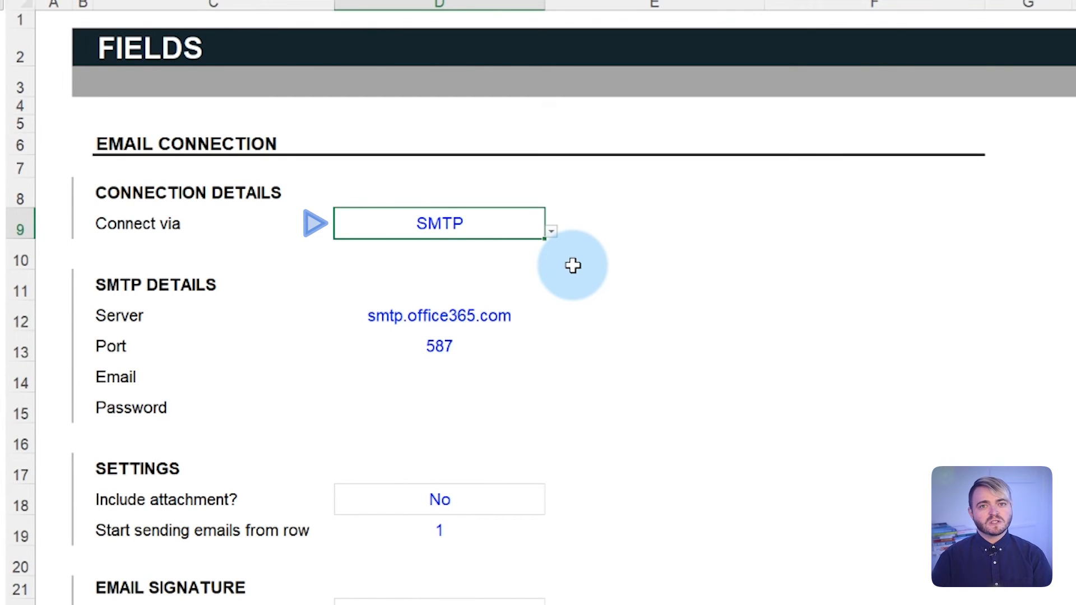
mouse_move(621, 267)
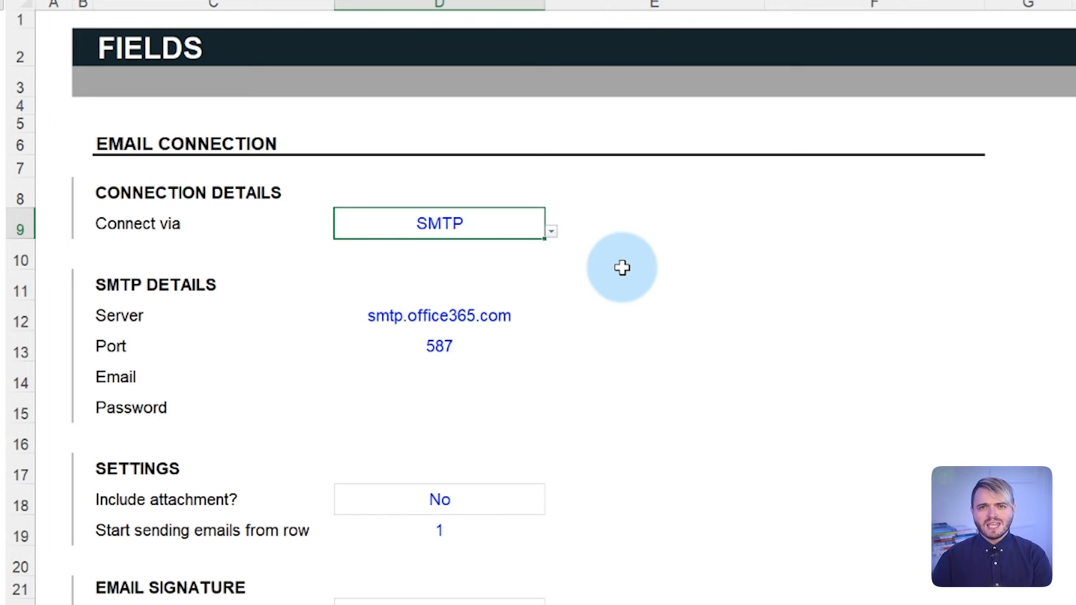
left_click(550, 231)
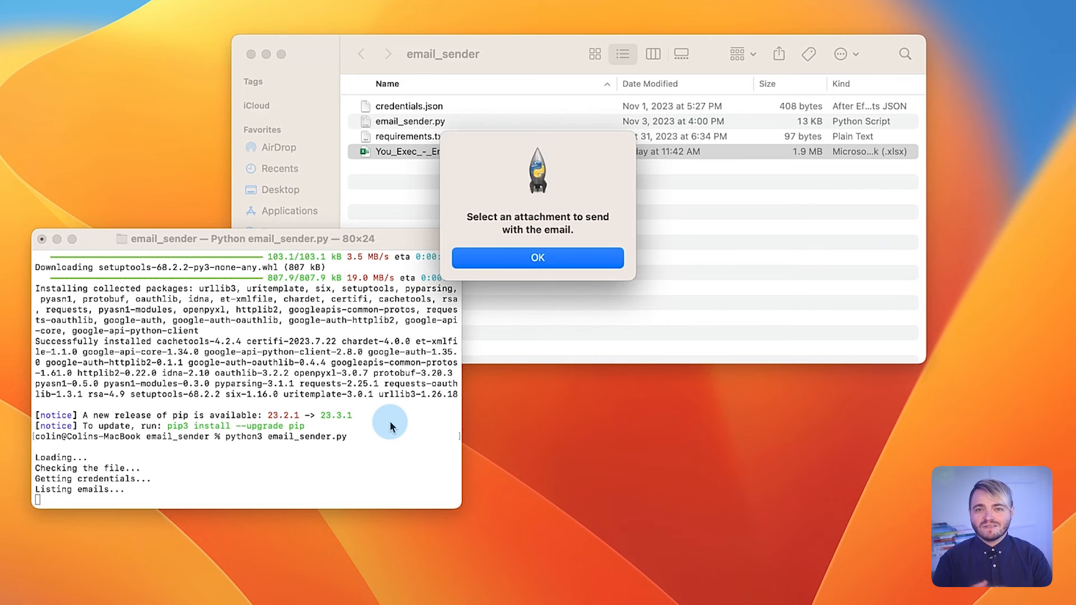
- Acknowledge the attachment prompt, confirm sending, and authorize the Google account so both emails send
left_click(537, 258)
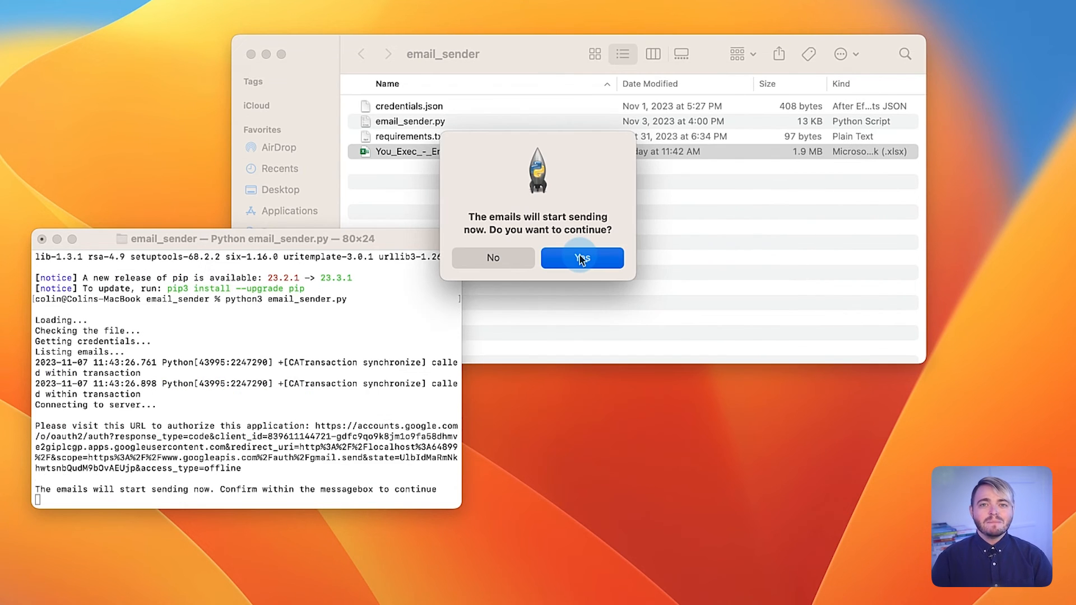
left_click(581, 258)
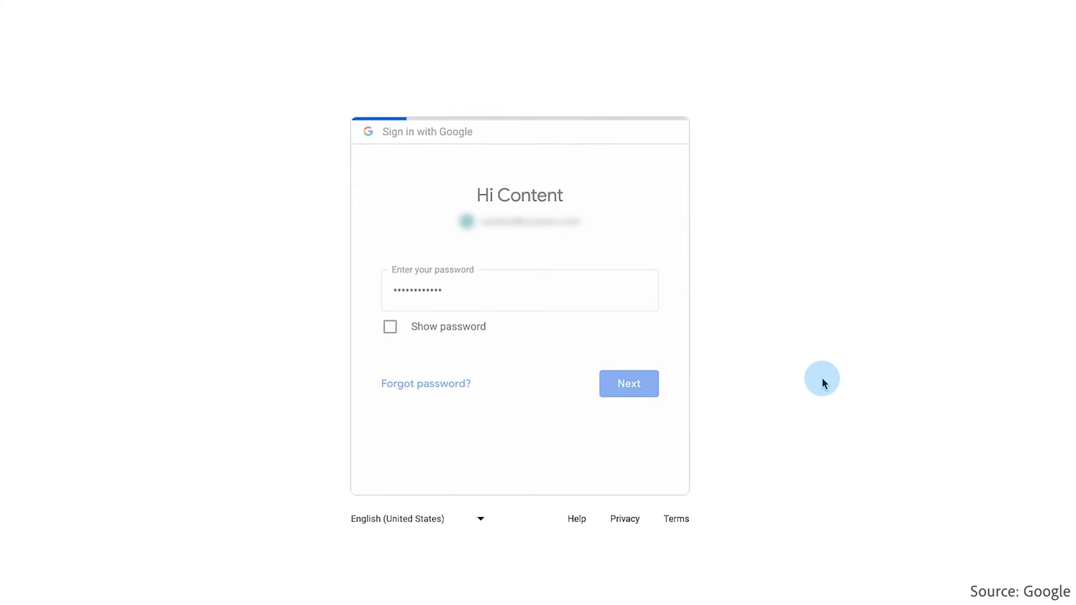
left_click(627, 384)
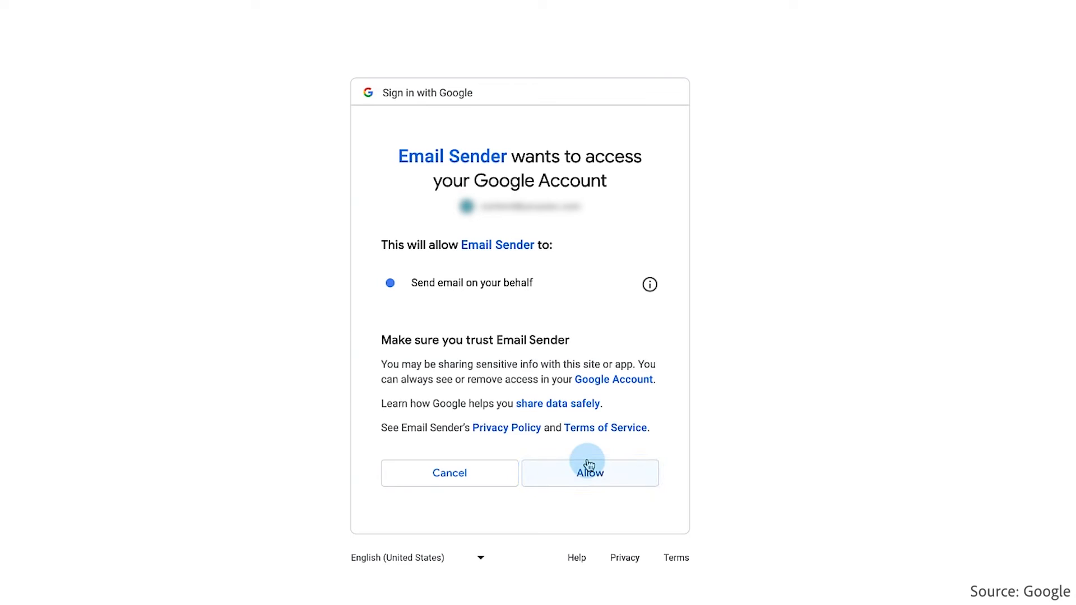
left_click(589, 473)
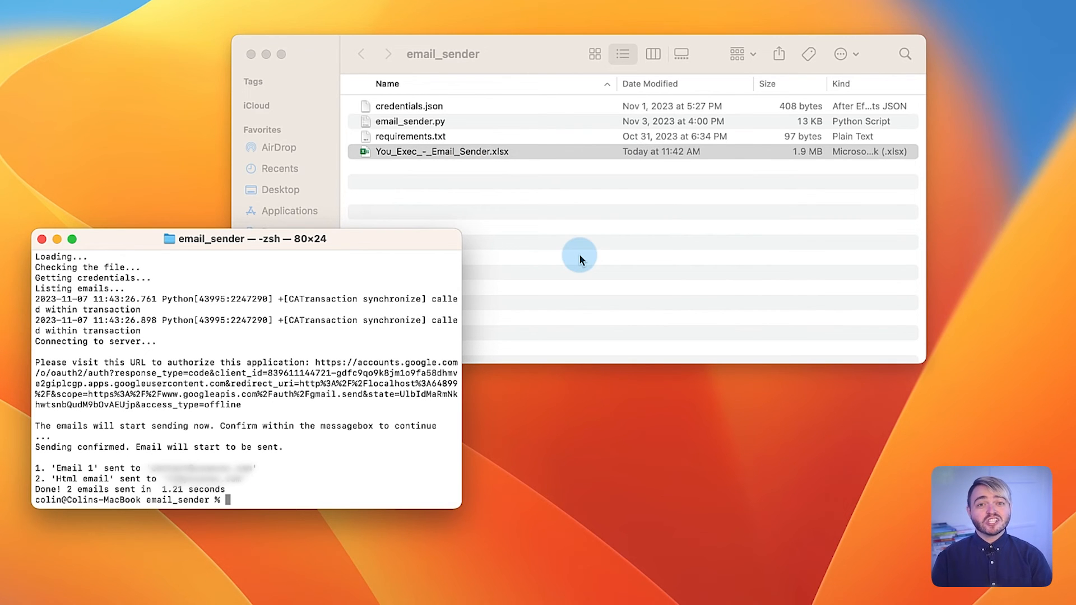
mouse_move(198, 575)
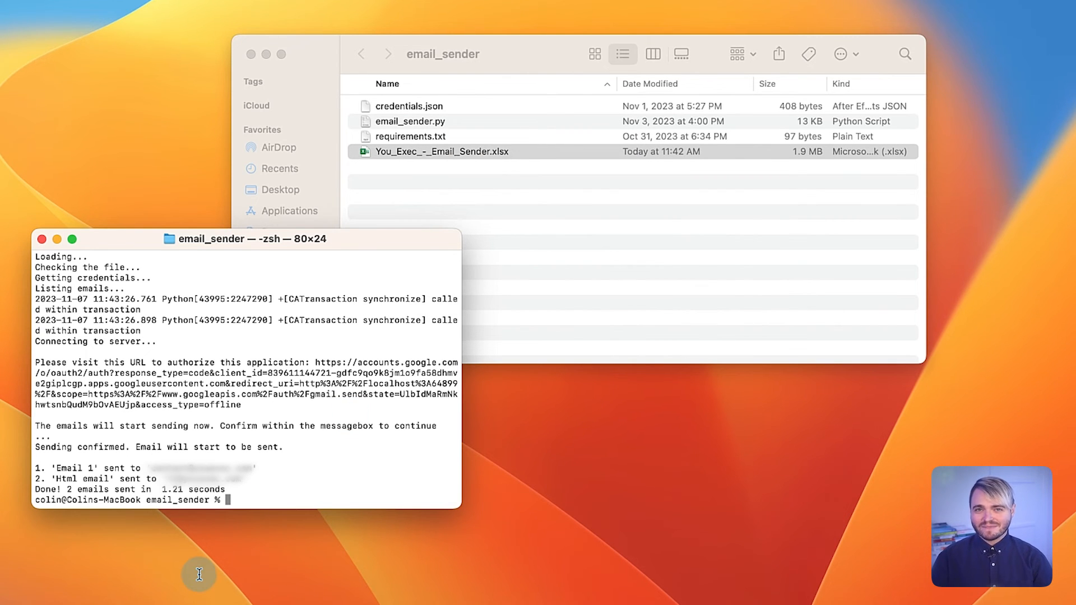
left_click_drag(250, 239, 453, 132)
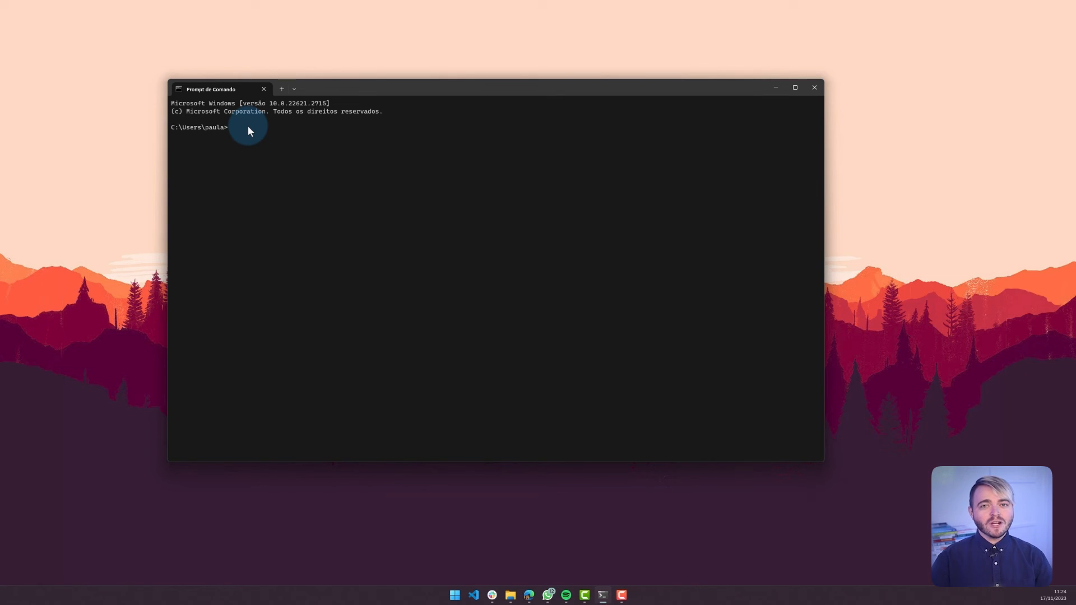
- Run python email_sender.py from inside the Email_Sender folder
type("python")
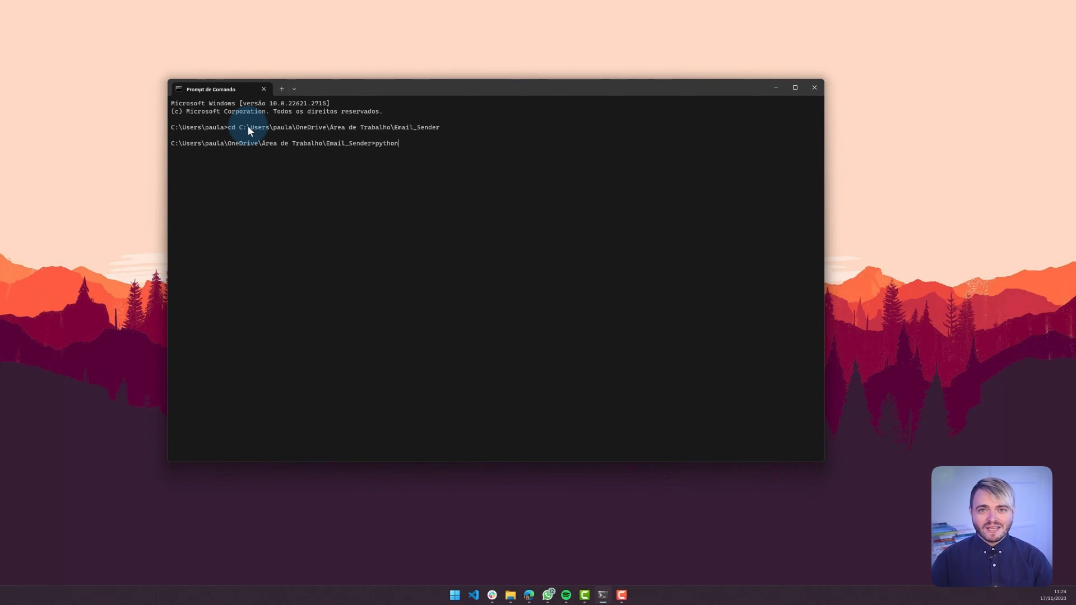
type("email_sender.py")
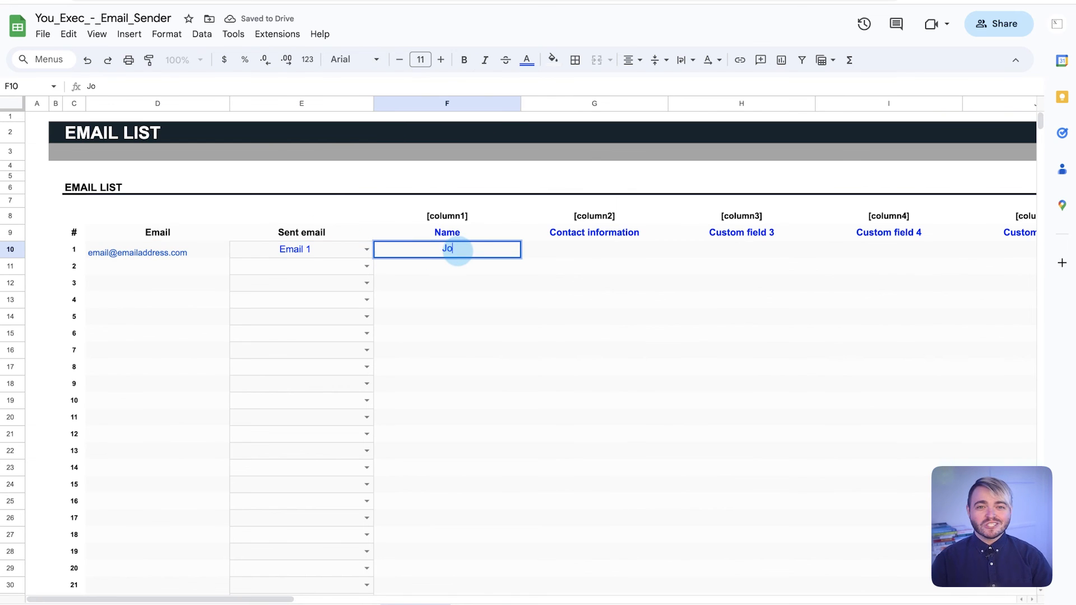
- Type recipient names (Mary, Lis…) into Name cells F10–F12 of the Email List
type("Mary")
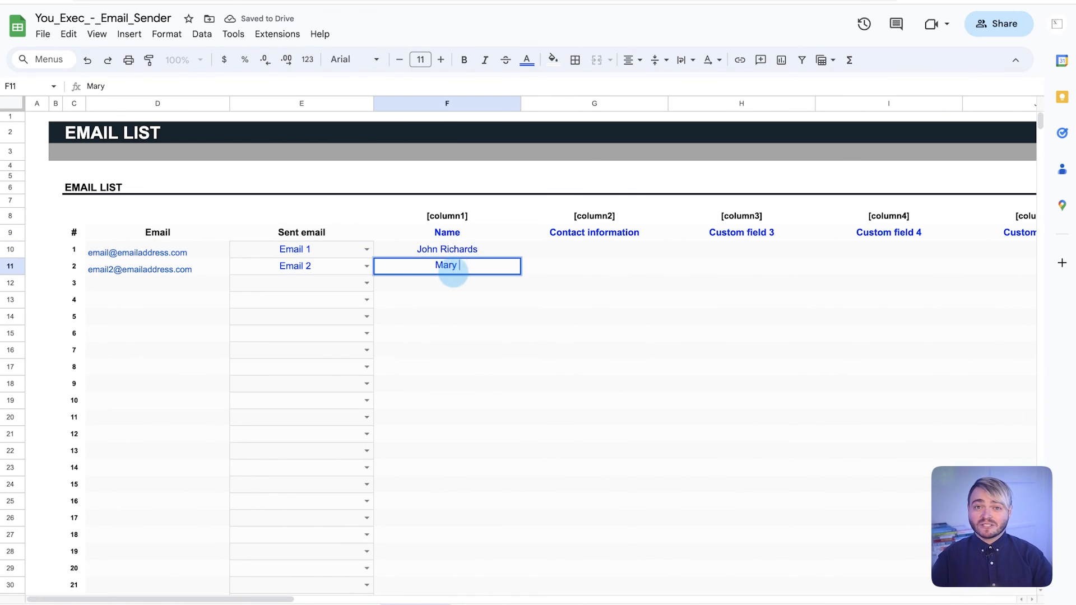
type("Lis")
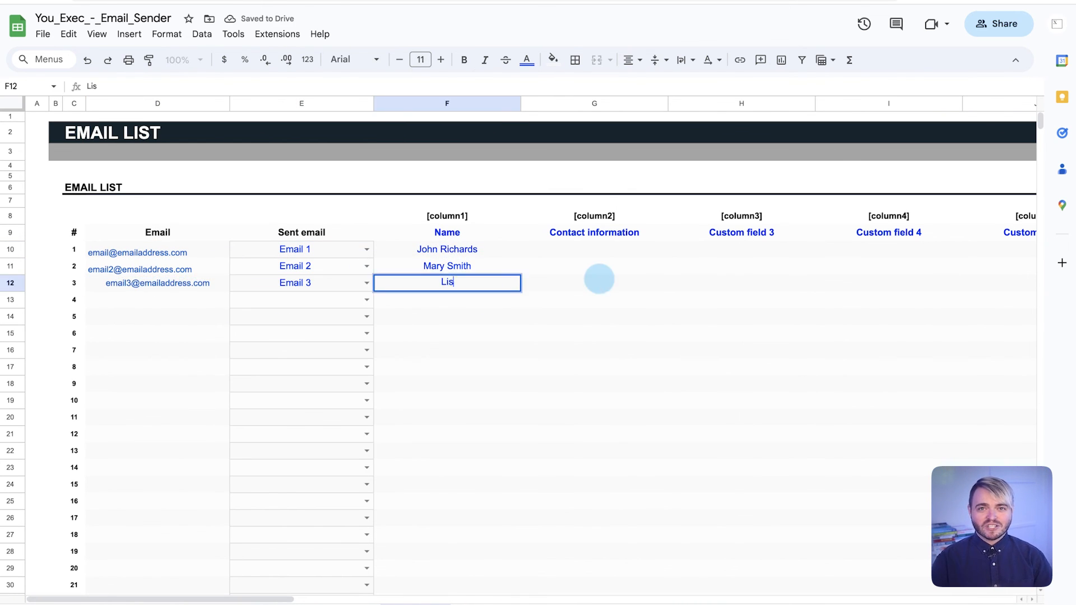
left_click(42, 34)
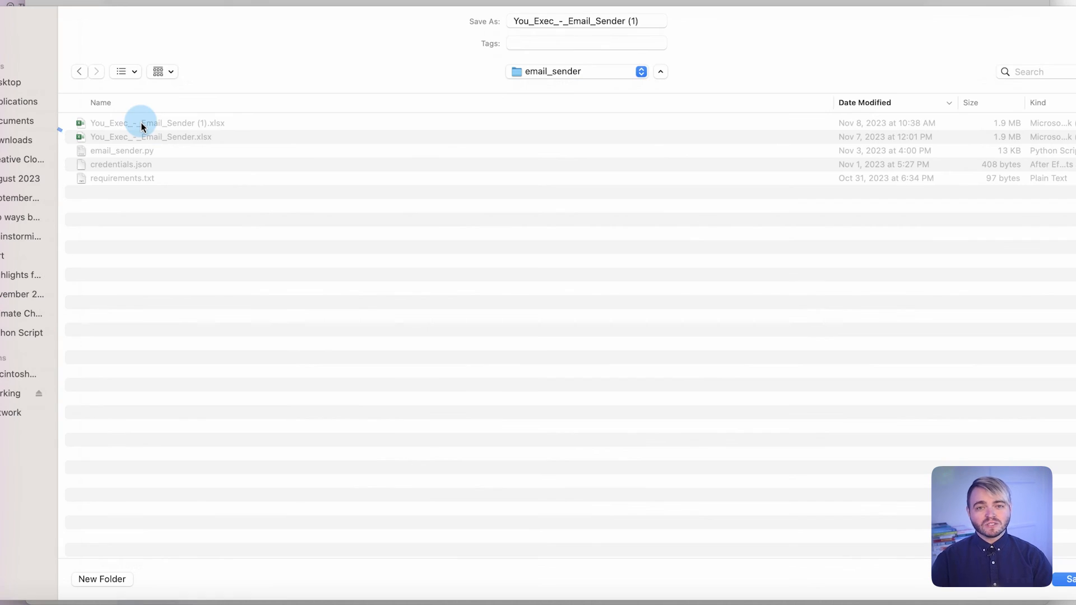
- Overwrite You_Exec_-_Email_Sender.xlsx with the download, then type the Email 1 greeting with [column 1]
left_click(150, 137)
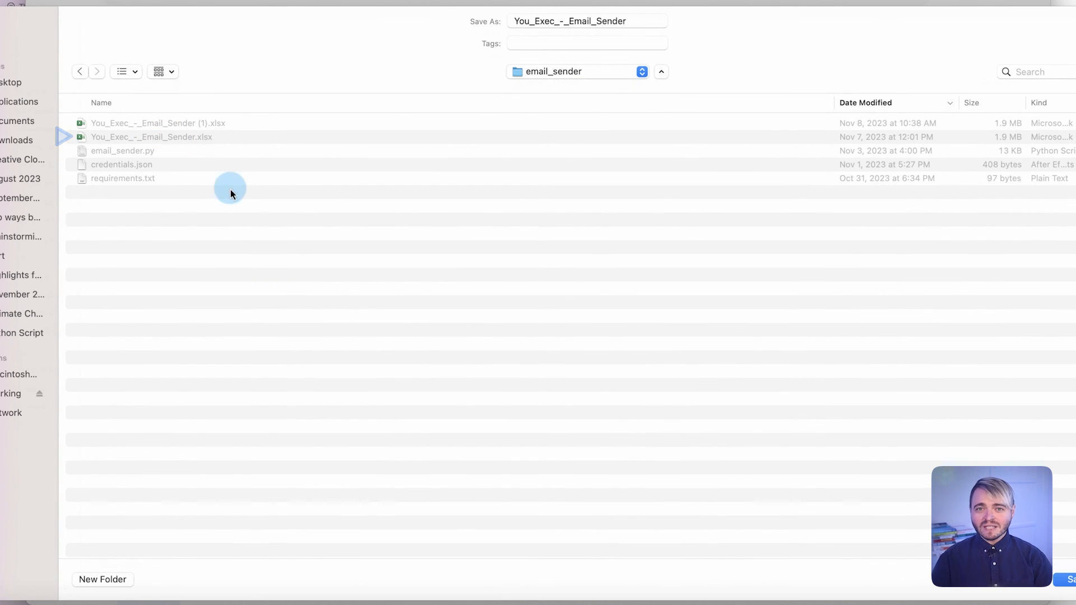
left_click(1070, 578)
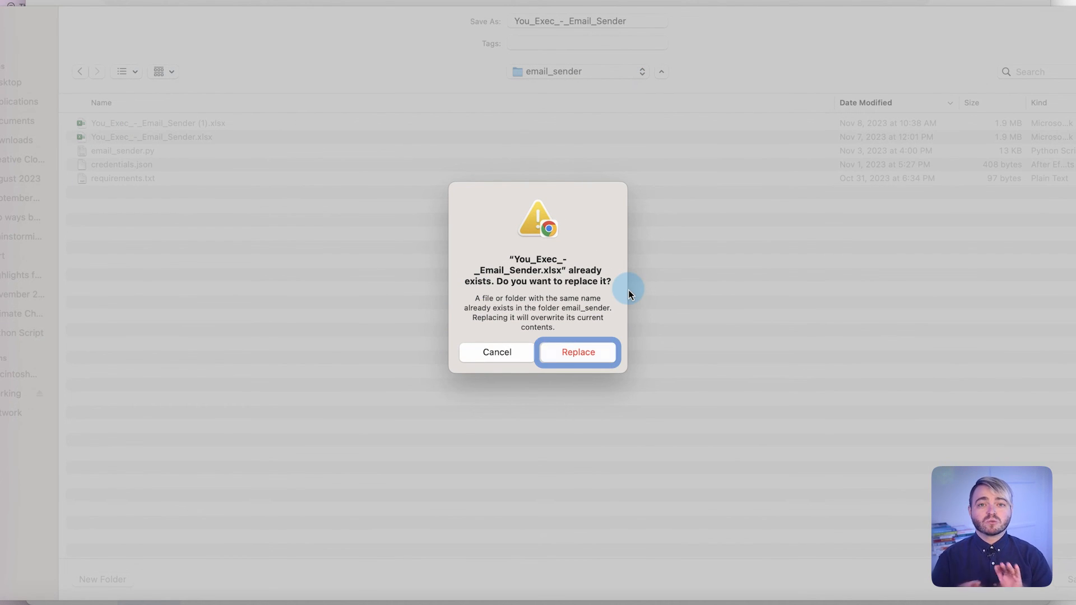
left_click(576, 351)
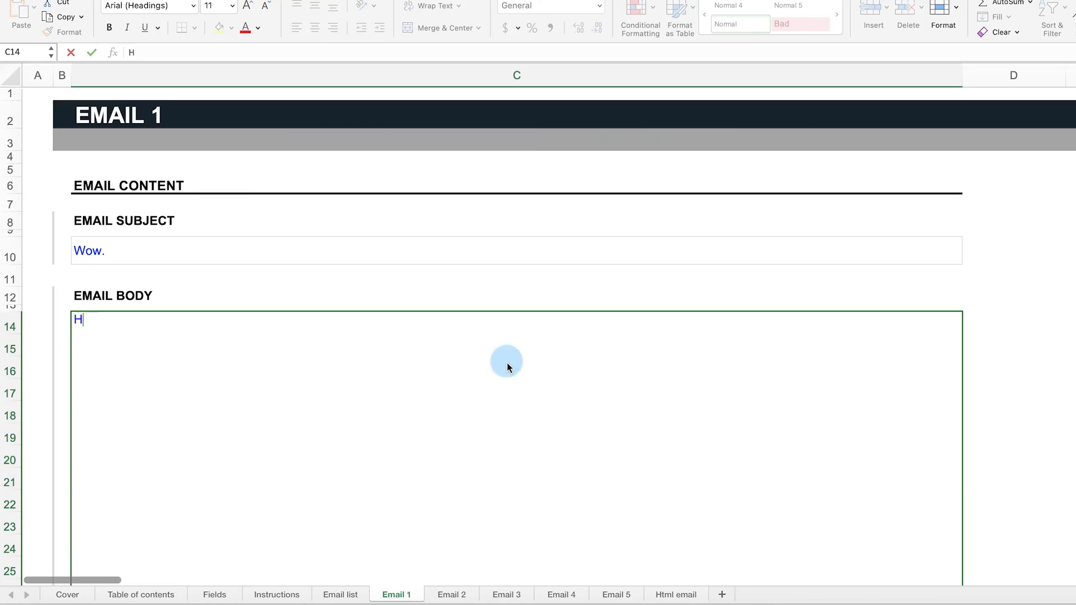
type("i [column 1]! This was sent by You Exec's")
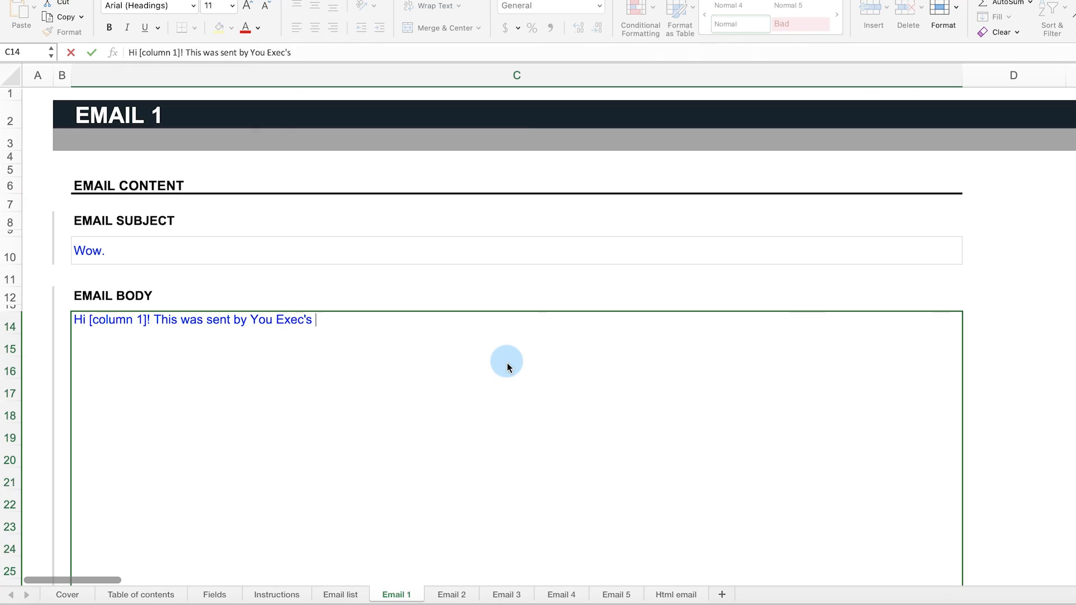